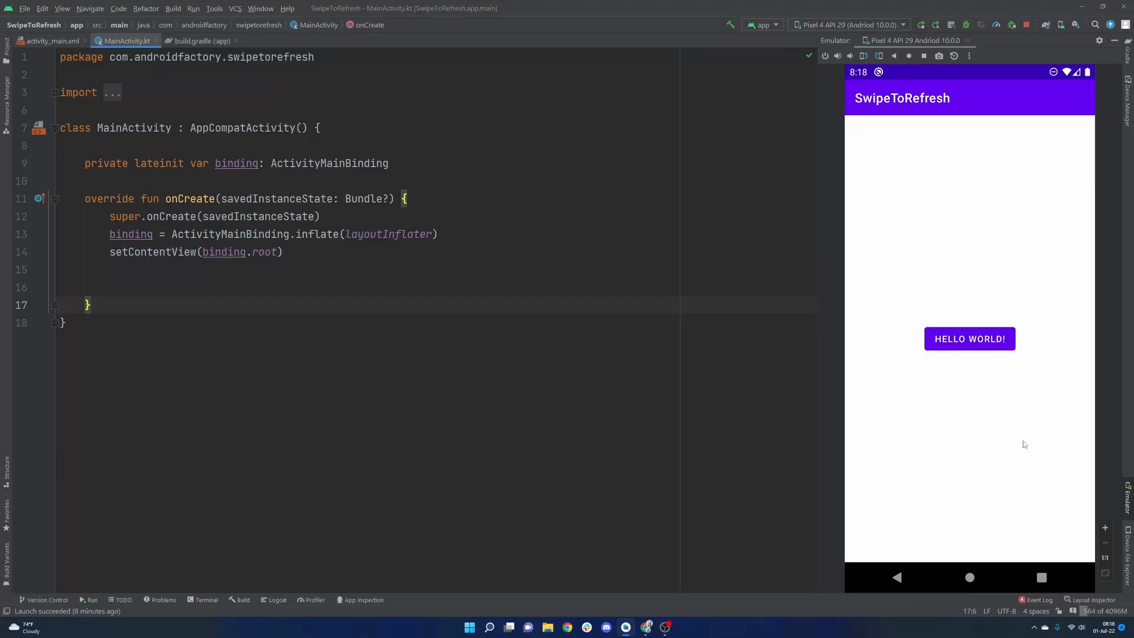
mouse_move(1023, 444)
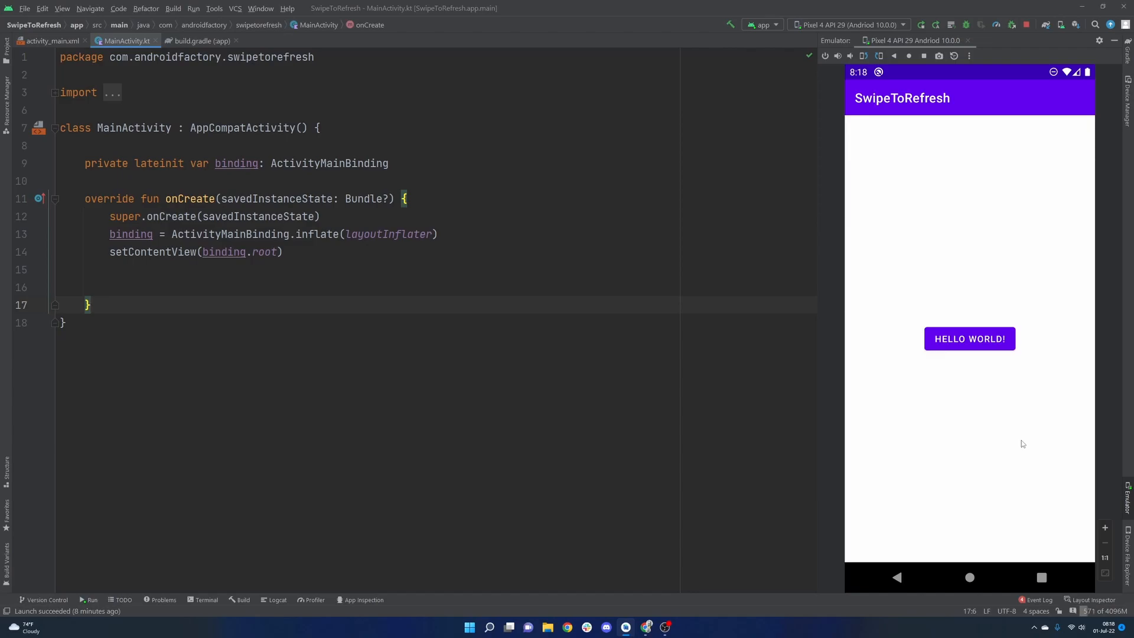
mouse_move(885, 149)
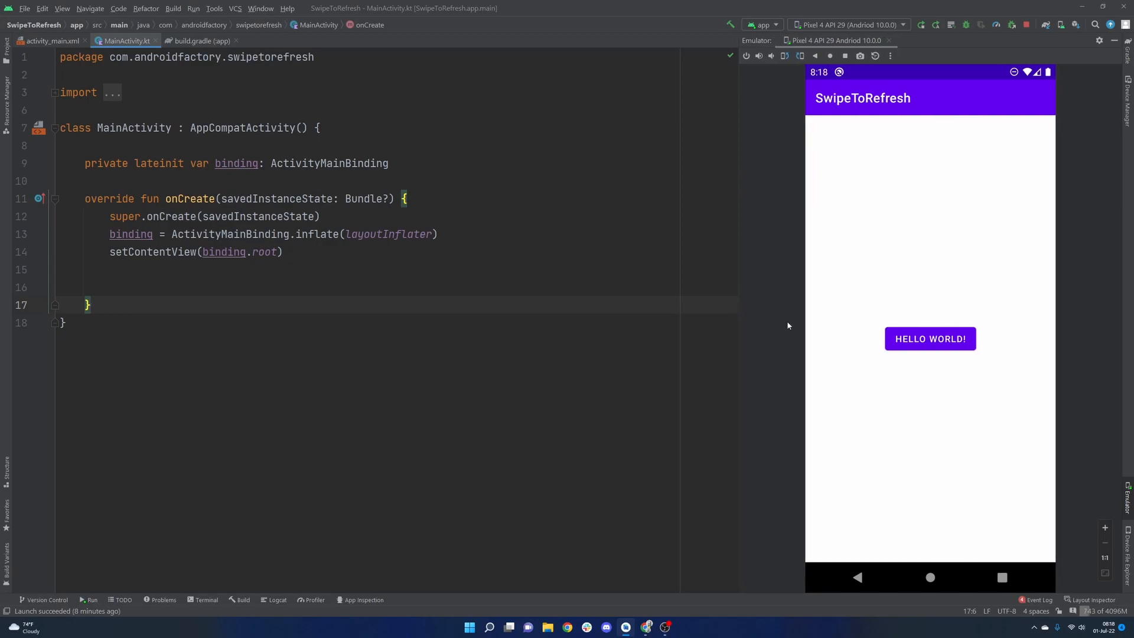
mouse_move(824, 342)
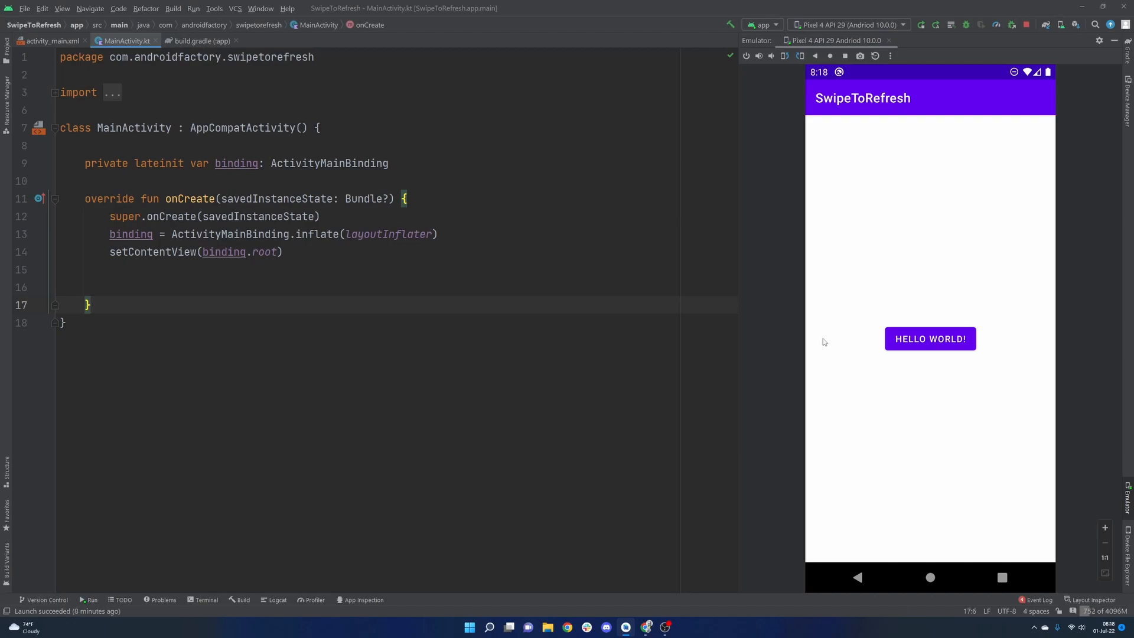
mouse_move(820, 337)
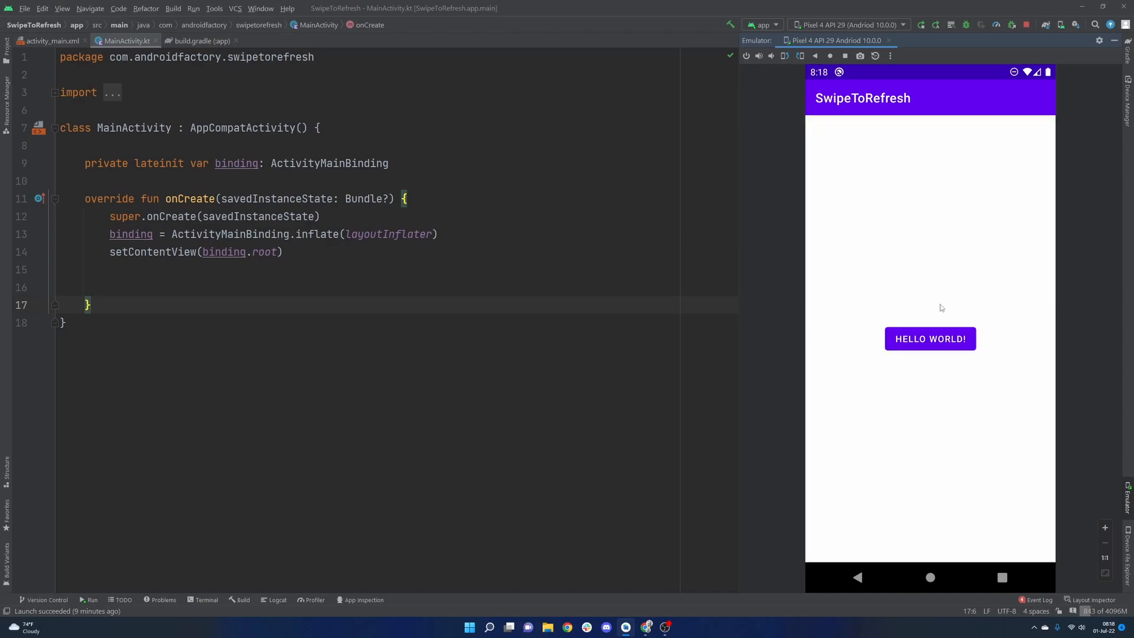
mouse_move(917, 137)
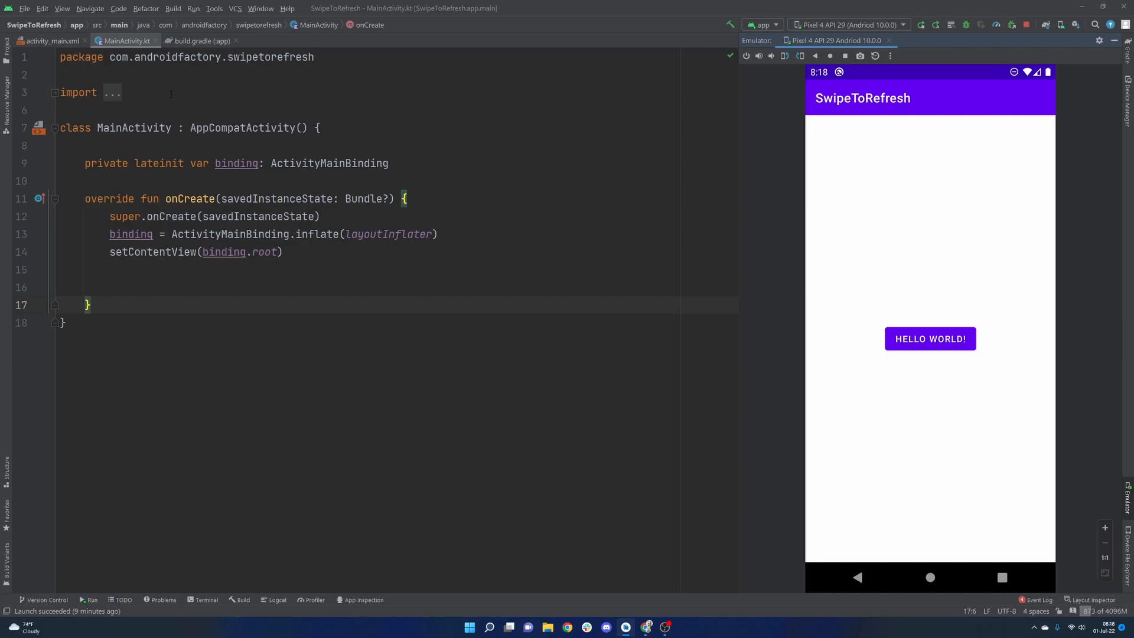
View the androidx swiperefreshlayout 1.1.0 dependency in the app build.gradle, then close the file
left_click(201, 40)
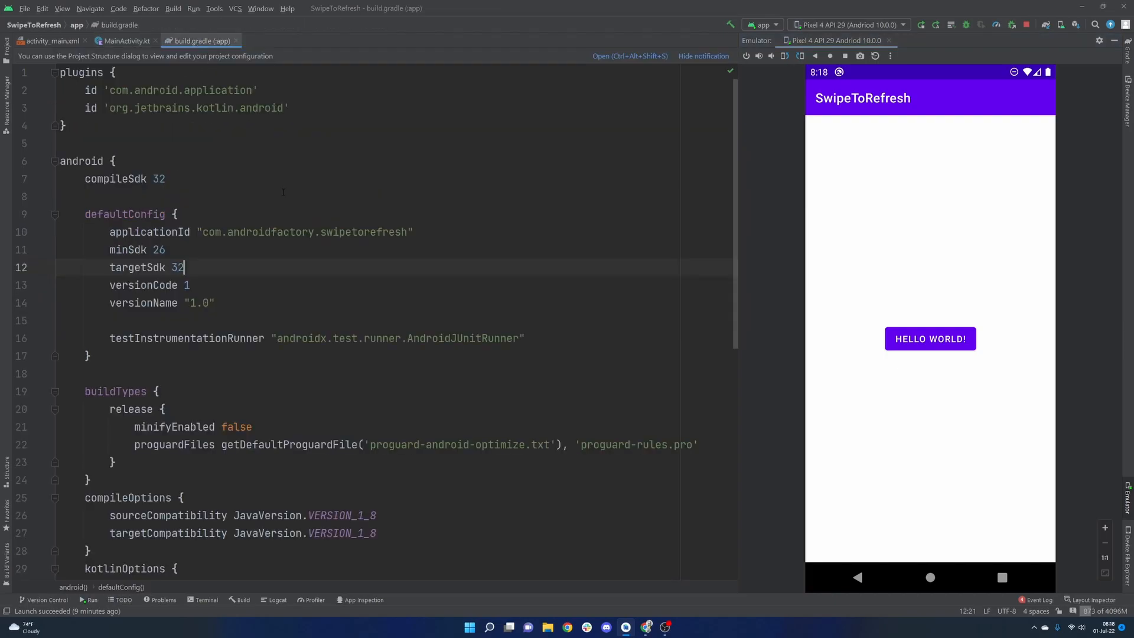
scroll("down", 3)
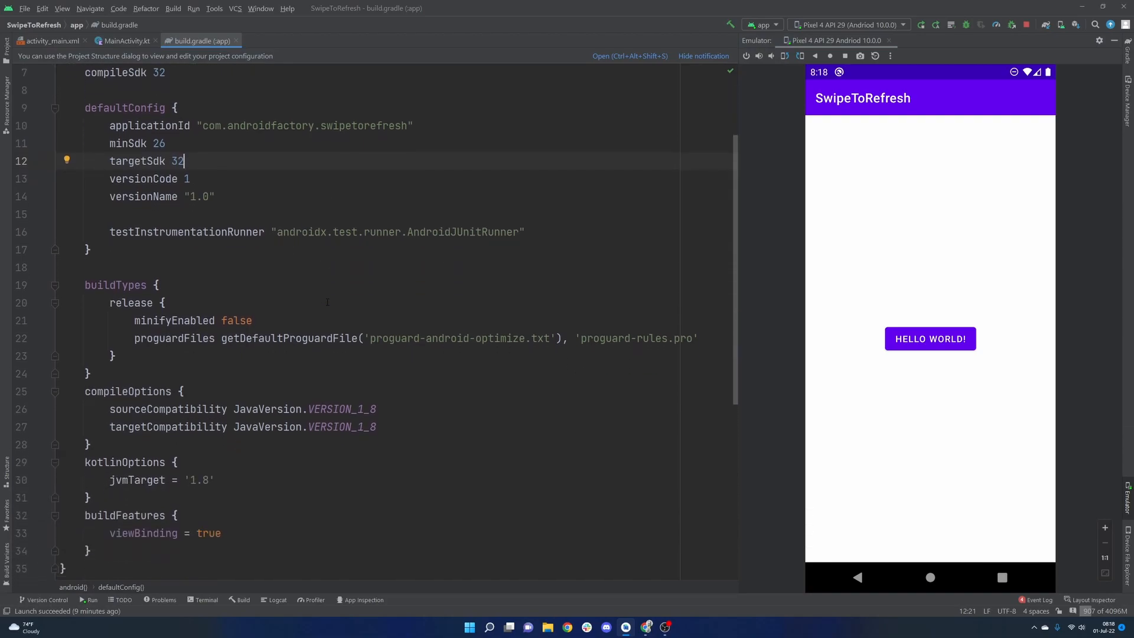
scroll("down", 3)
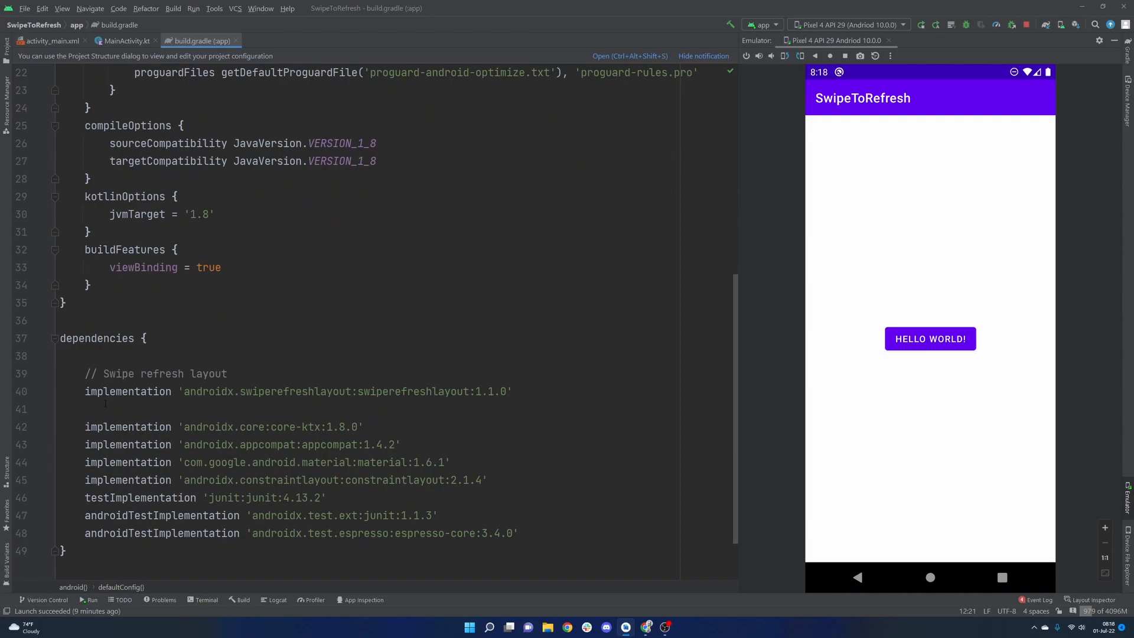
left_click_drag(288, 391, 510, 391)
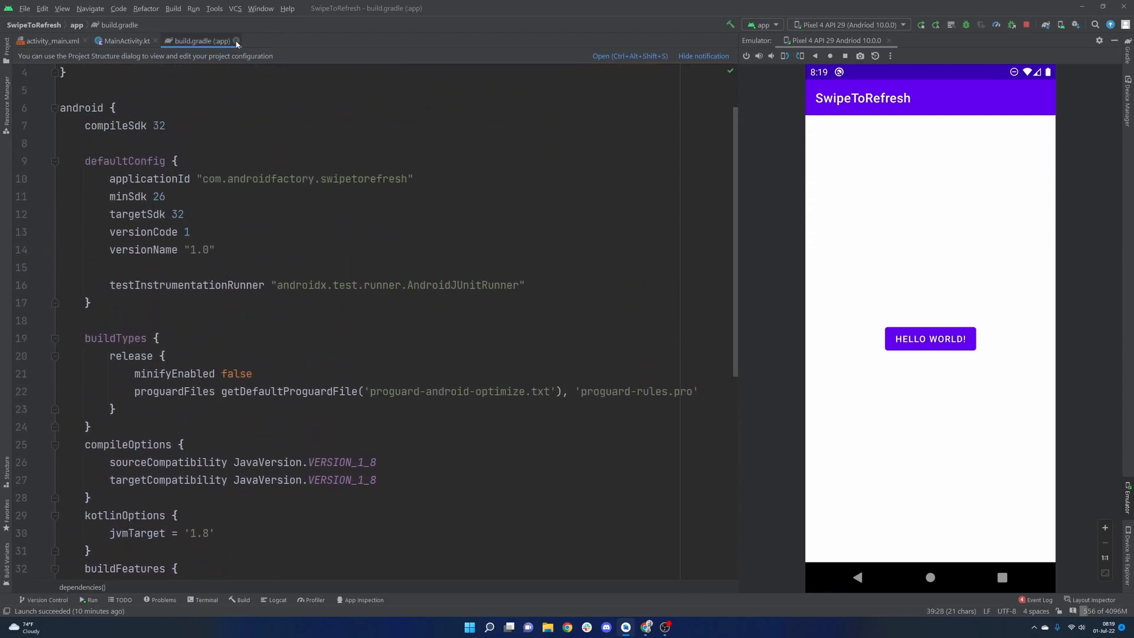
mouse_move(236, 41)
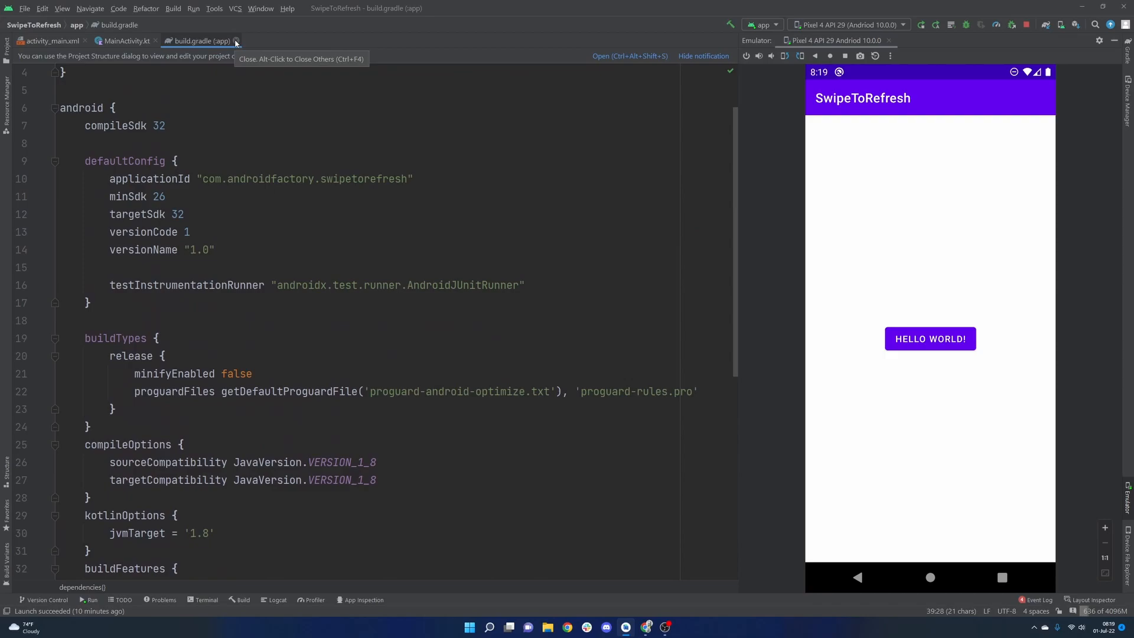
left_click(125, 40)
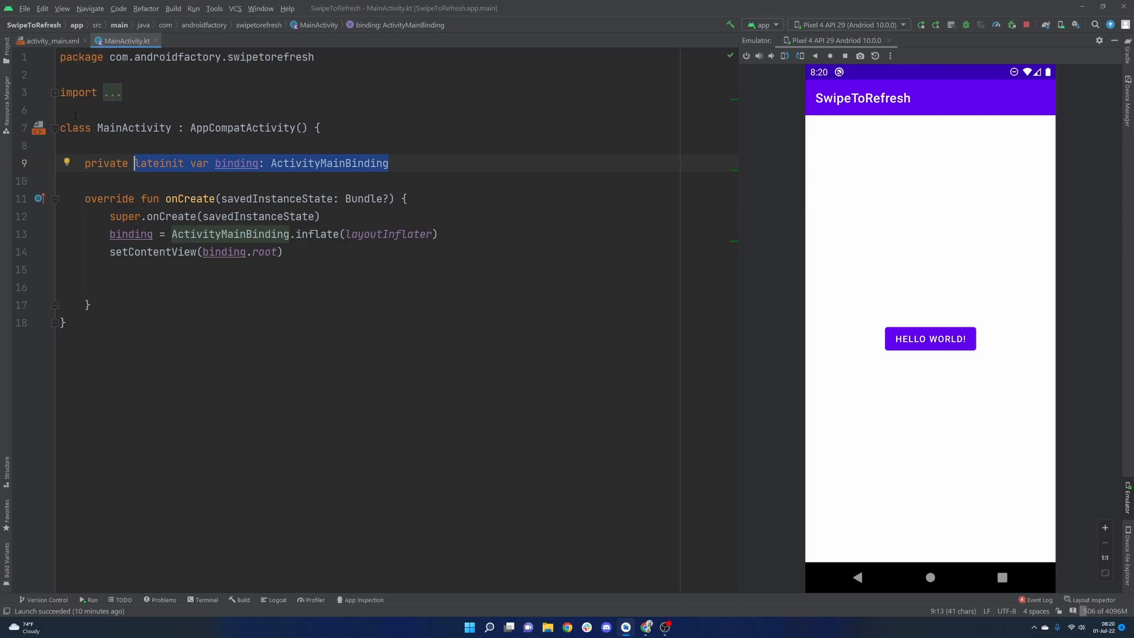
left_click(50, 40)
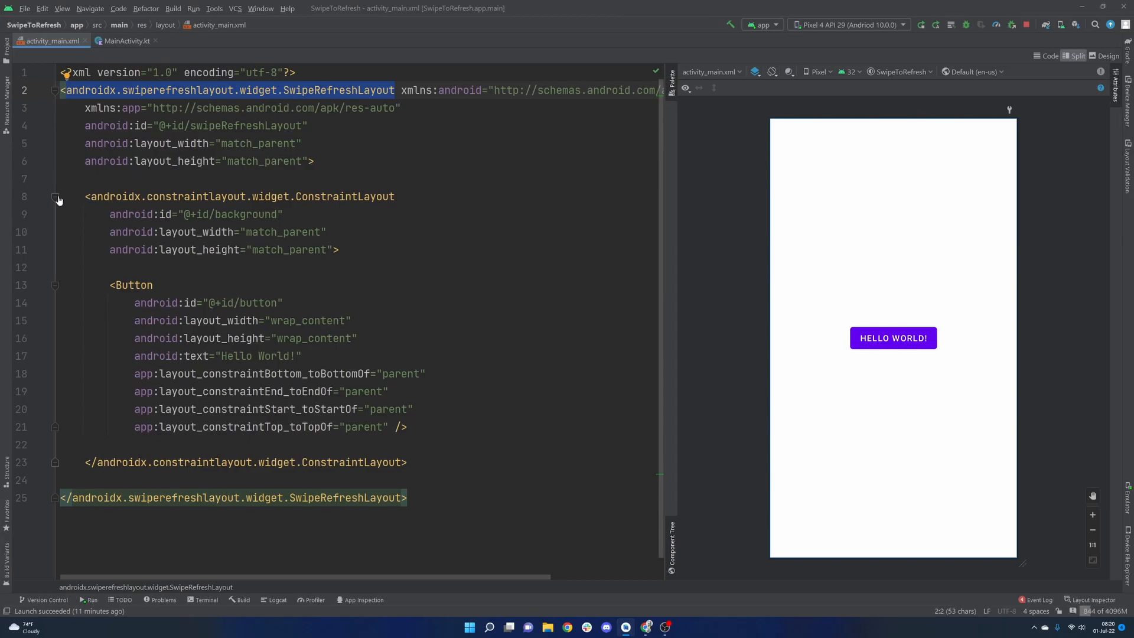
left_click(55, 197)
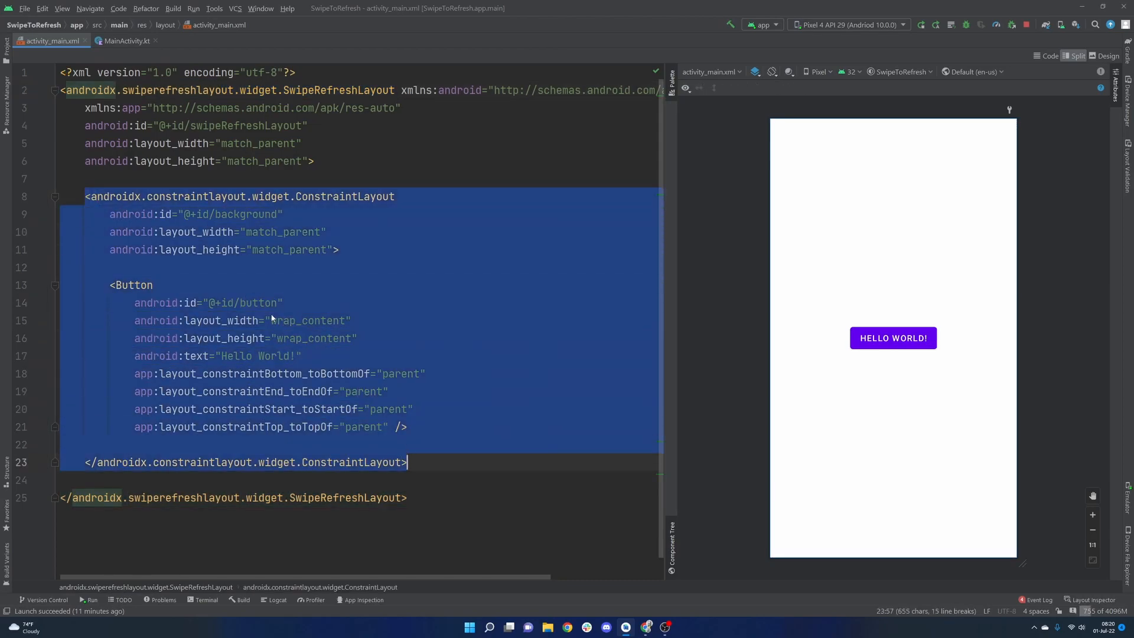
left_click(305, 266)
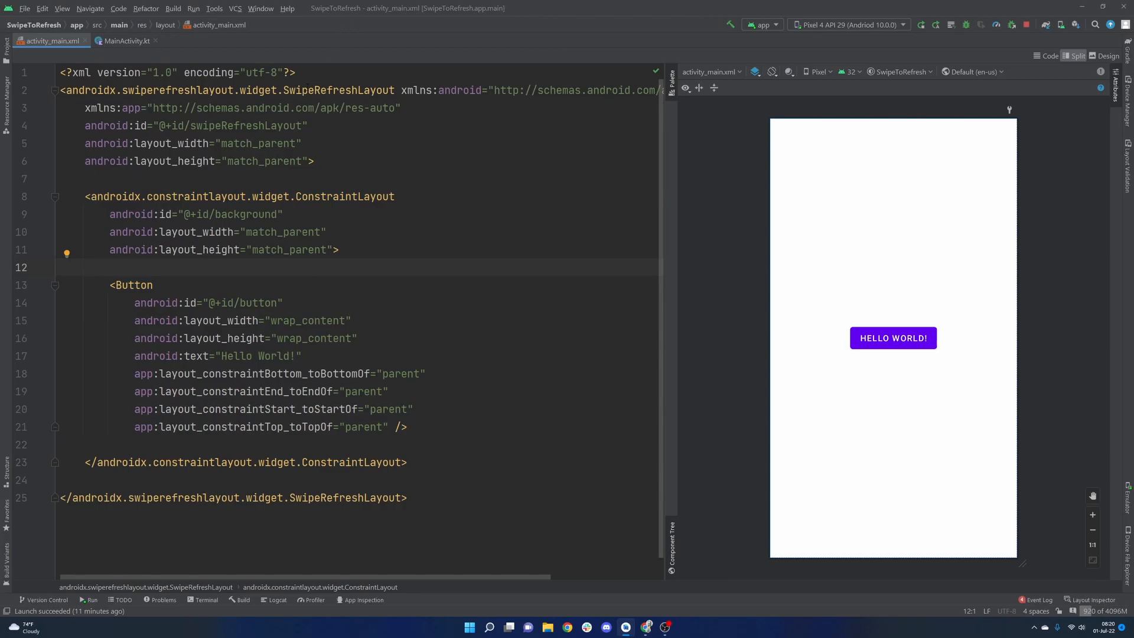
double_click(341, 90)
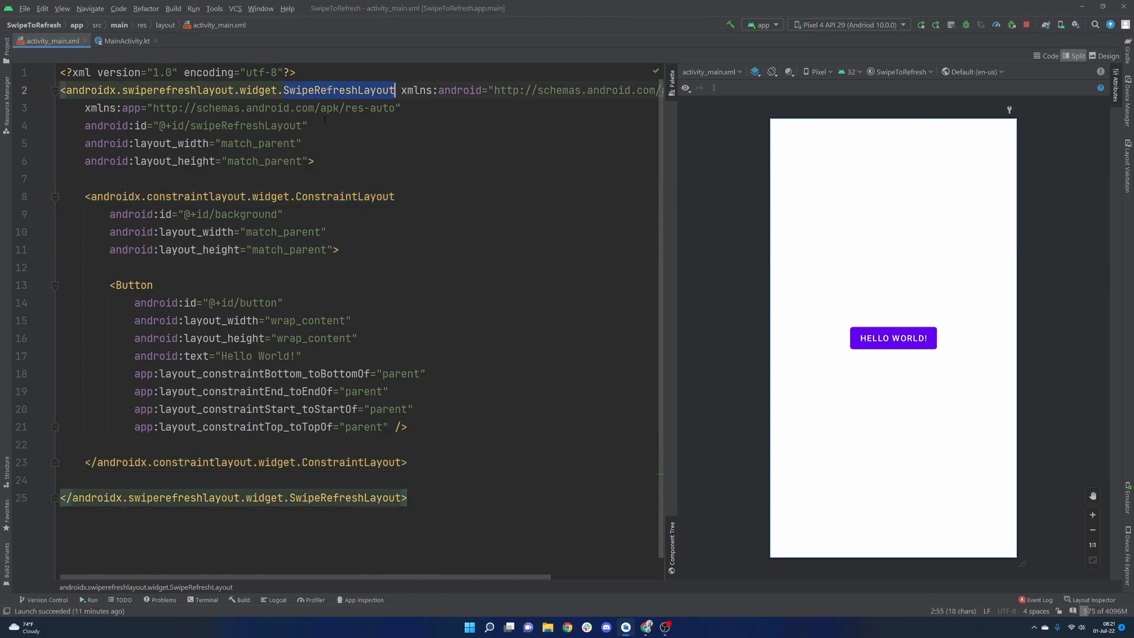
left_click(128, 40)
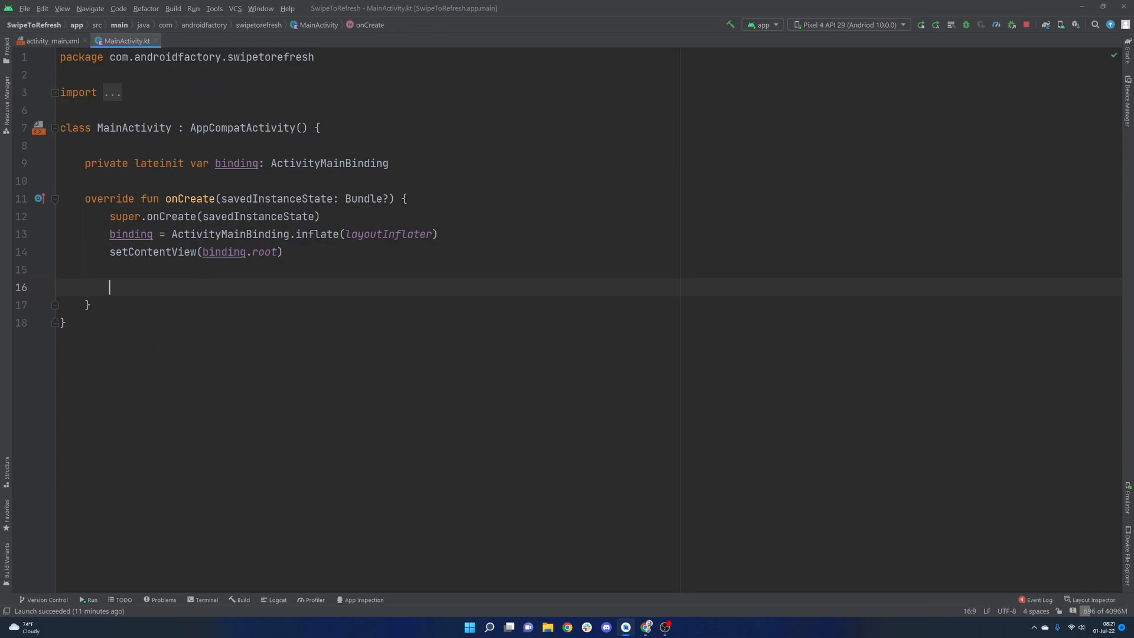
Add a binding.button.setOnClickListener block in MainActivity's onCreate
type("bin")
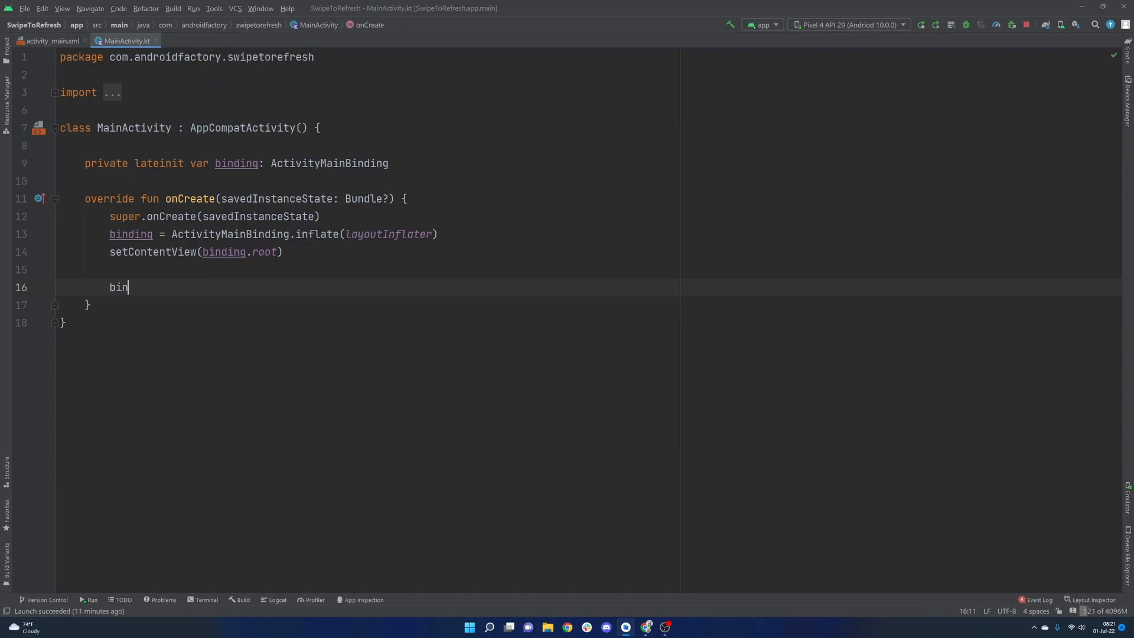
type("ding")
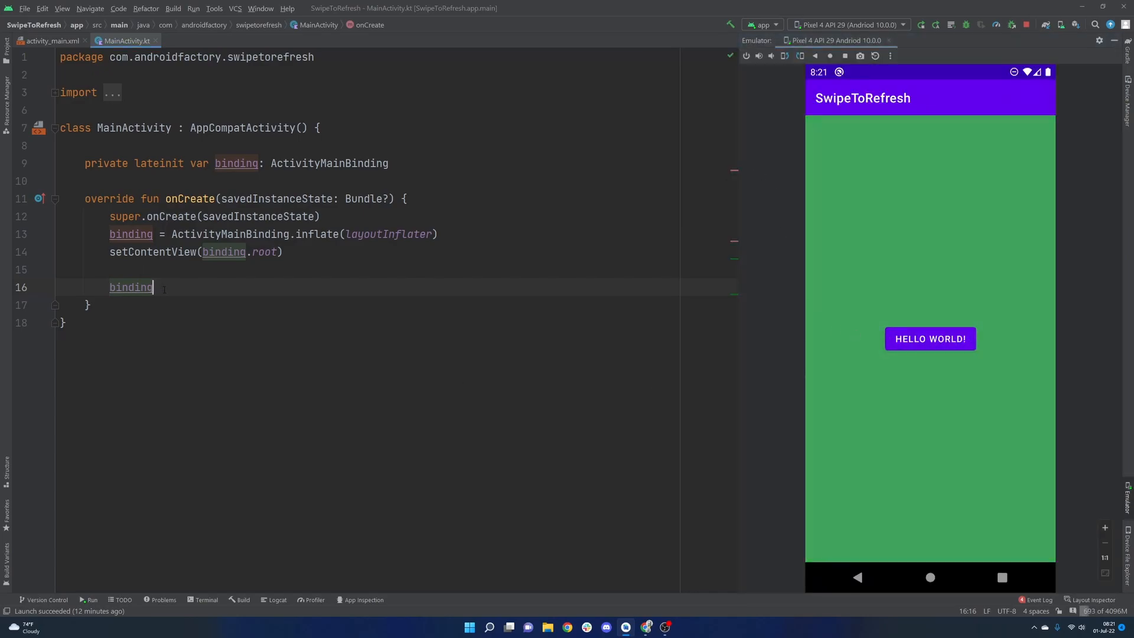
type(".background")
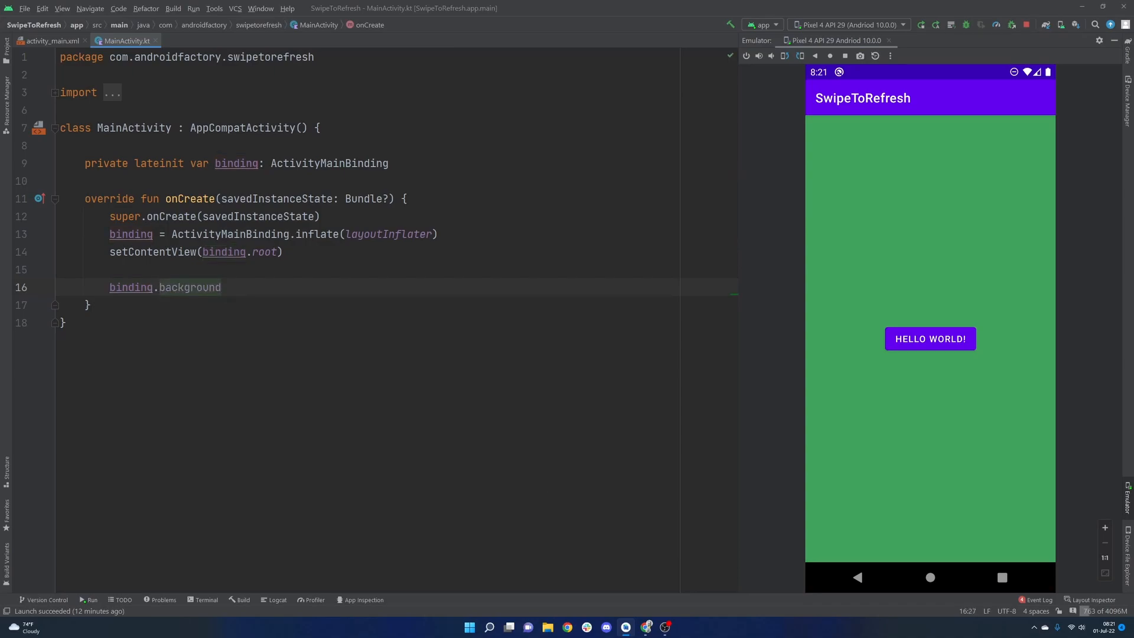
key("BackSpace")
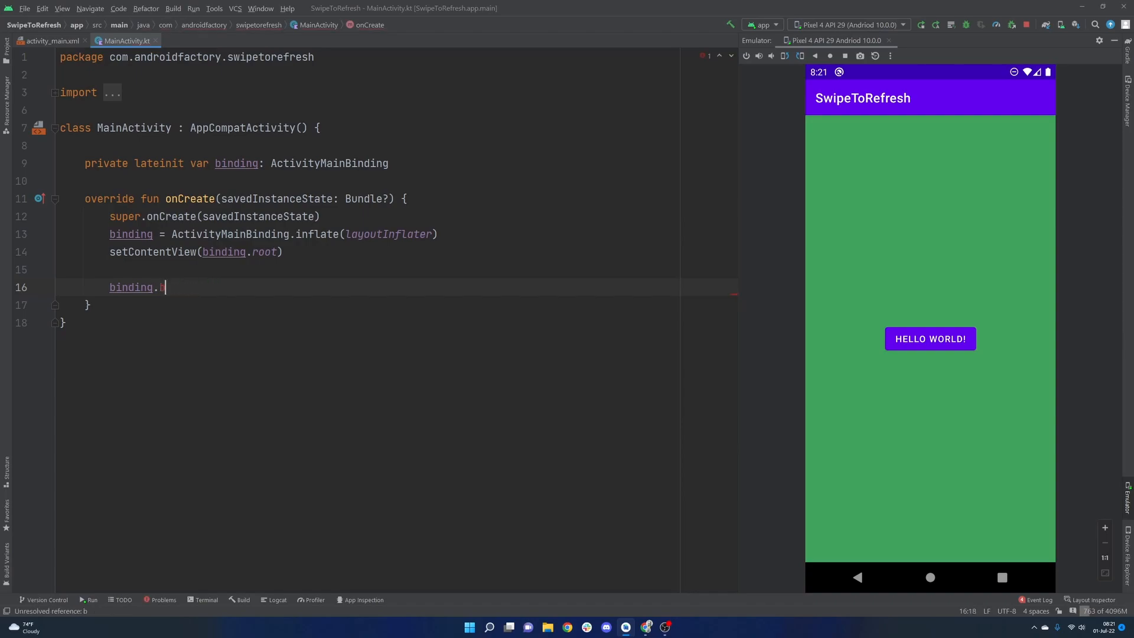
type("button.seton")
type("binding.")
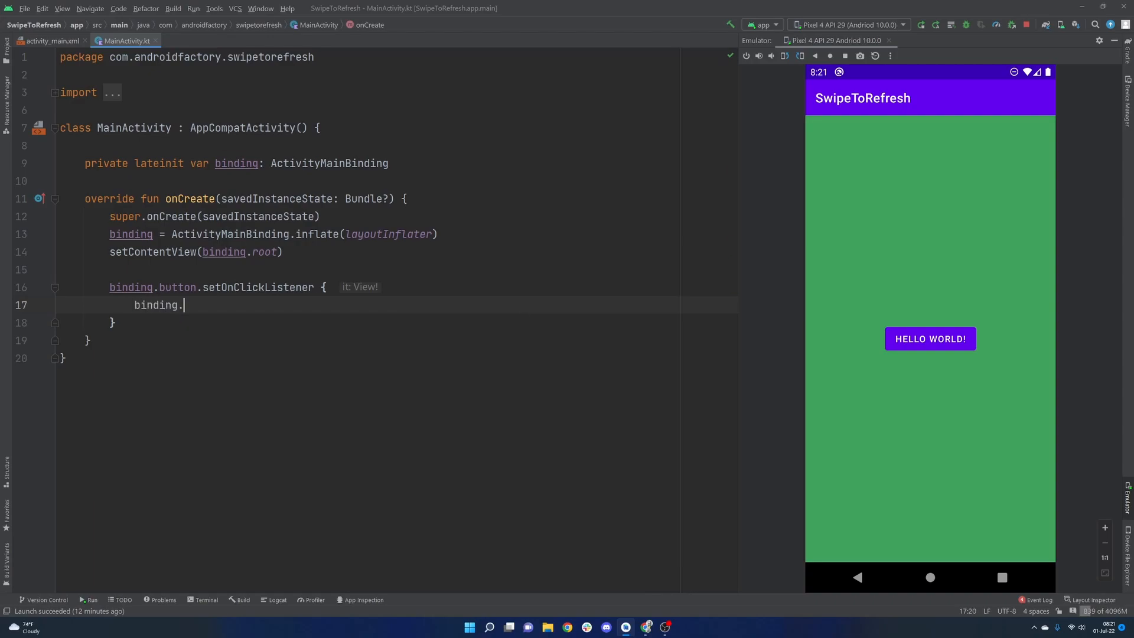
Inside the listener, call binding.background.setBackgroundColor(Color.rgb()) with empty arguments
type("background.se")
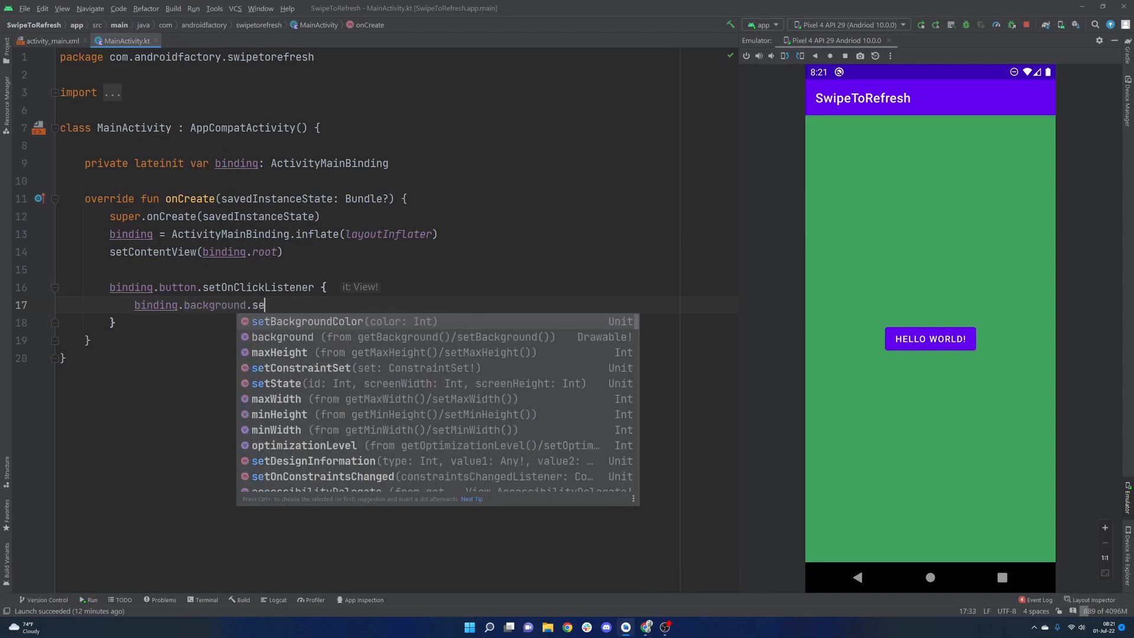
left_click(305, 321)
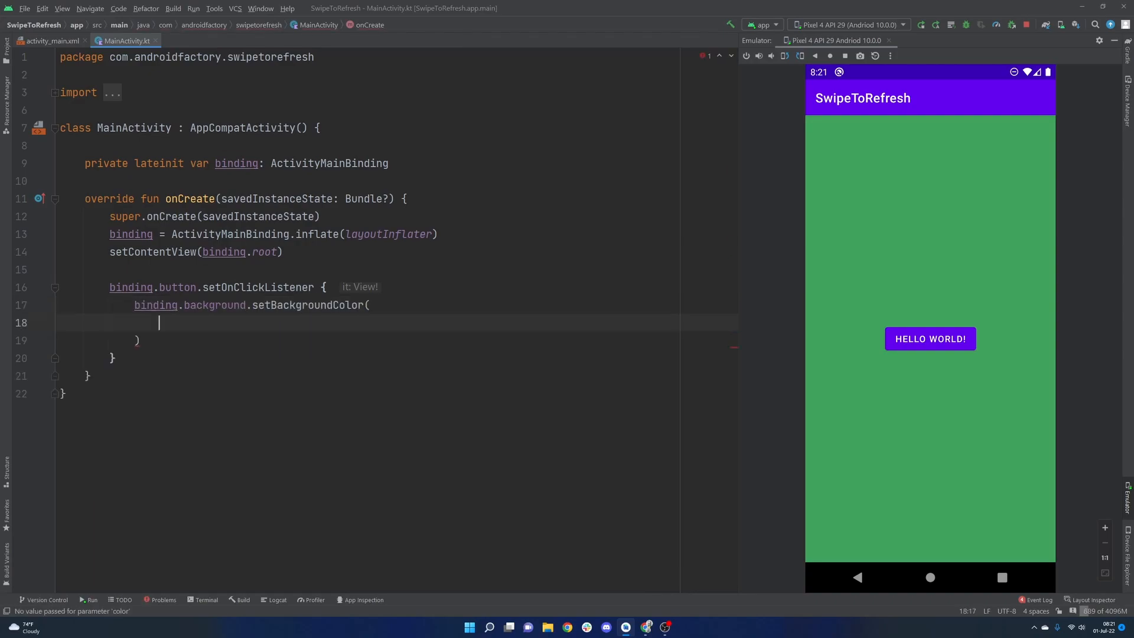
type("Color.")
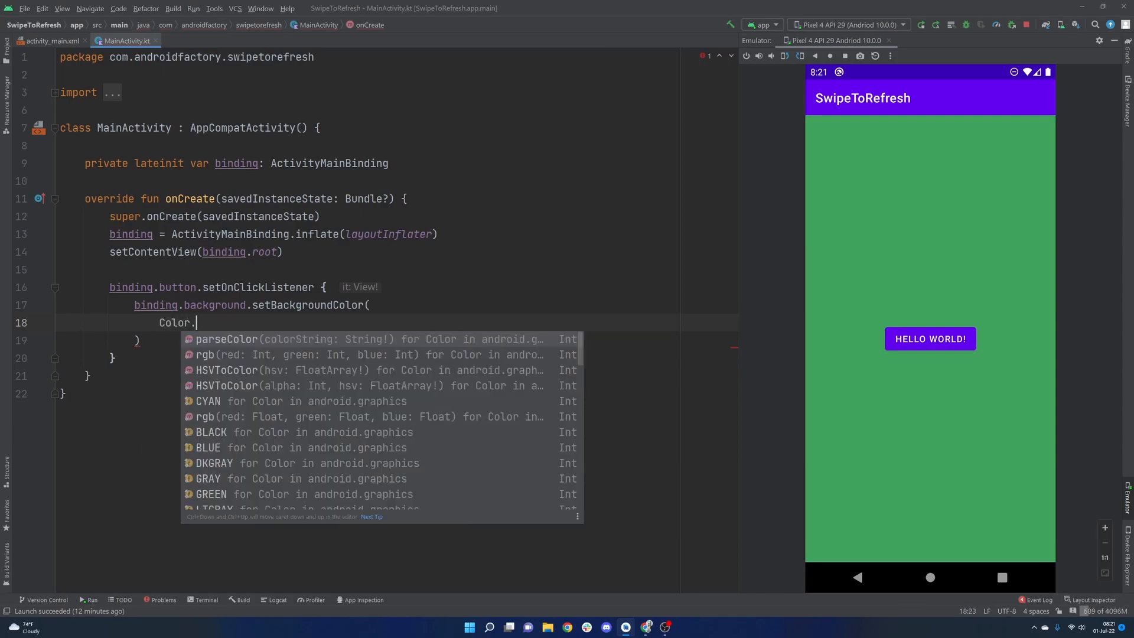
type("rgb(")
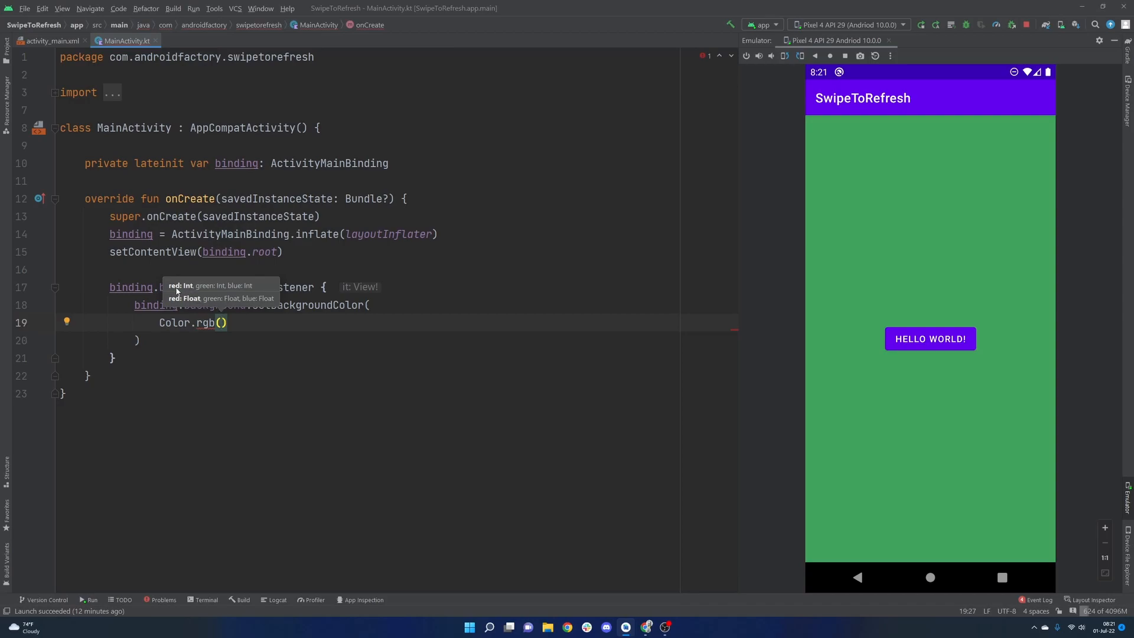
mouse_move(245, 292)
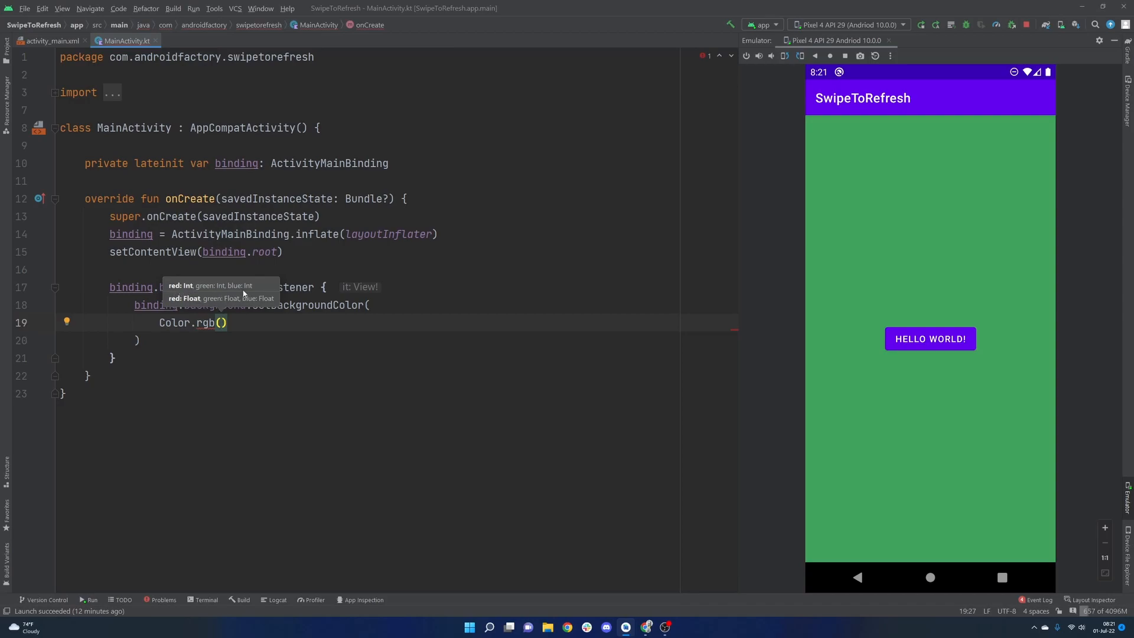
mouse_move(920, 378)
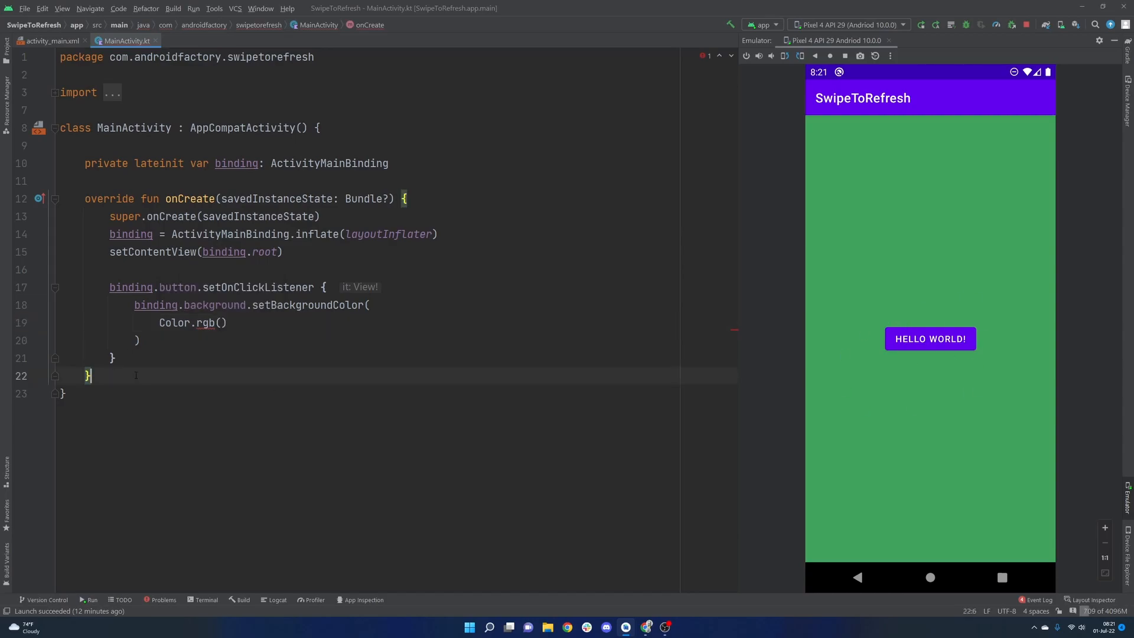
Declare private fun getRandomInt(limit: Int): Int
type("private fun")
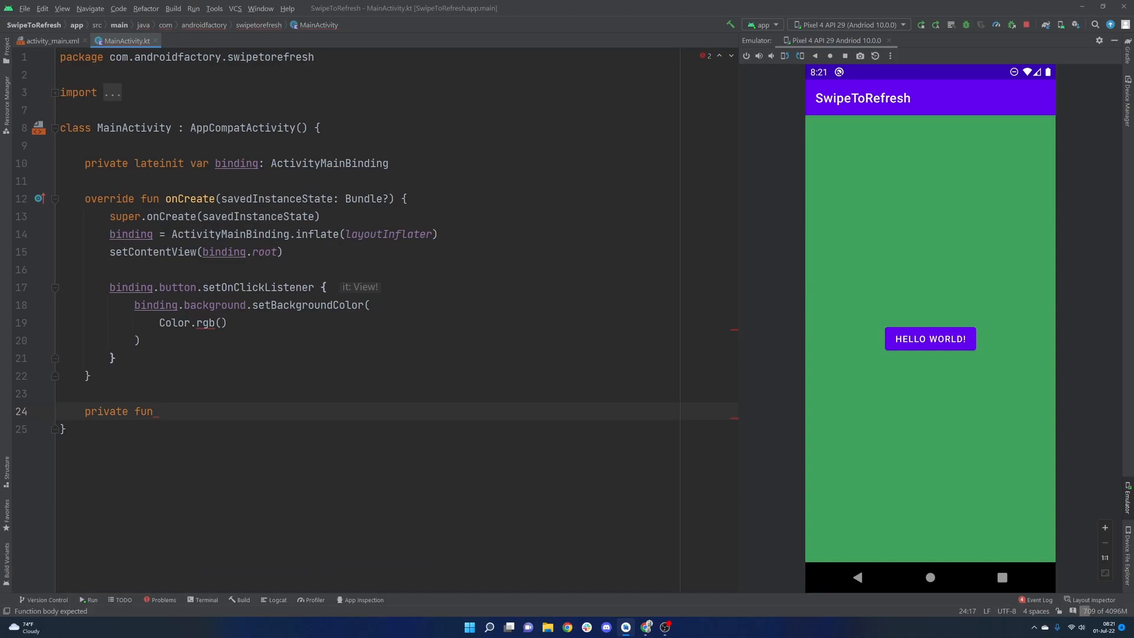
type("getRandom")
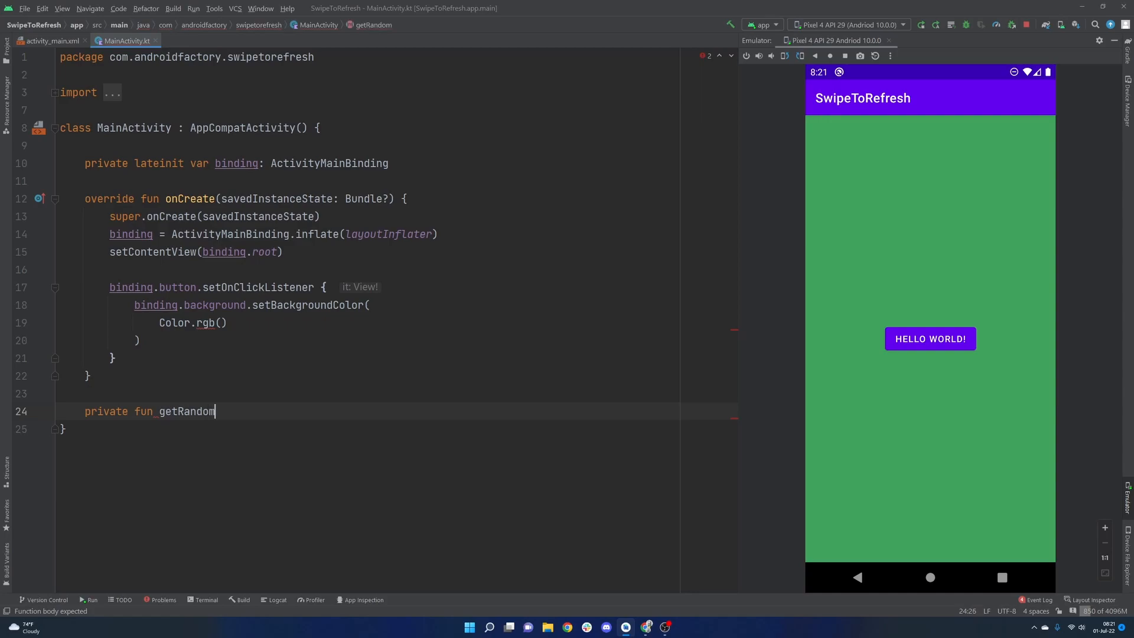
type("INt")
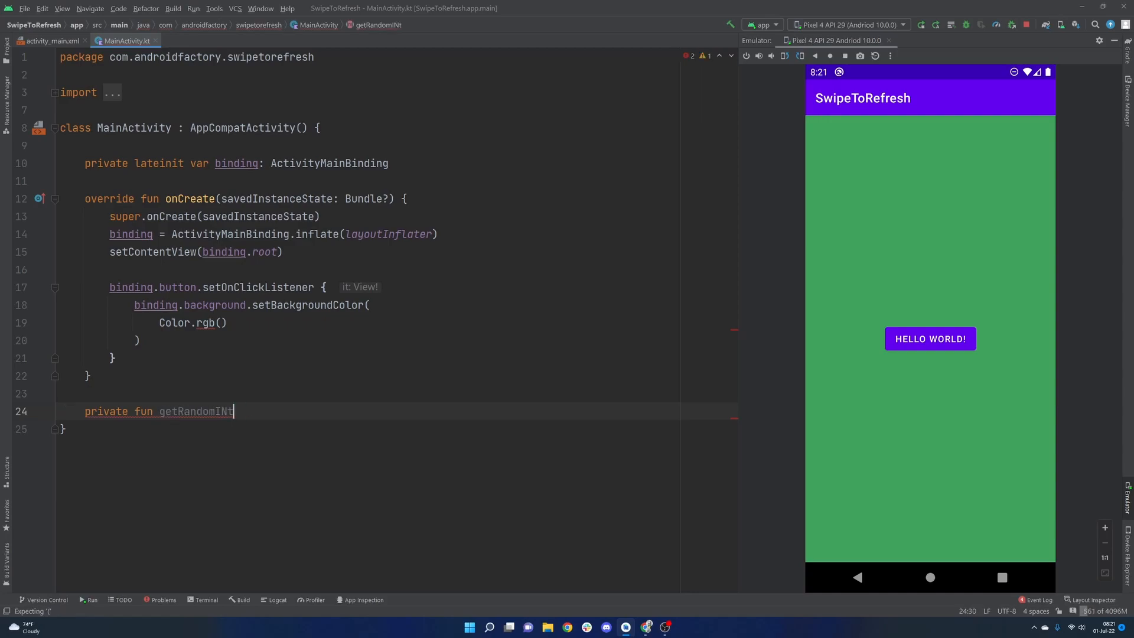
type("()")
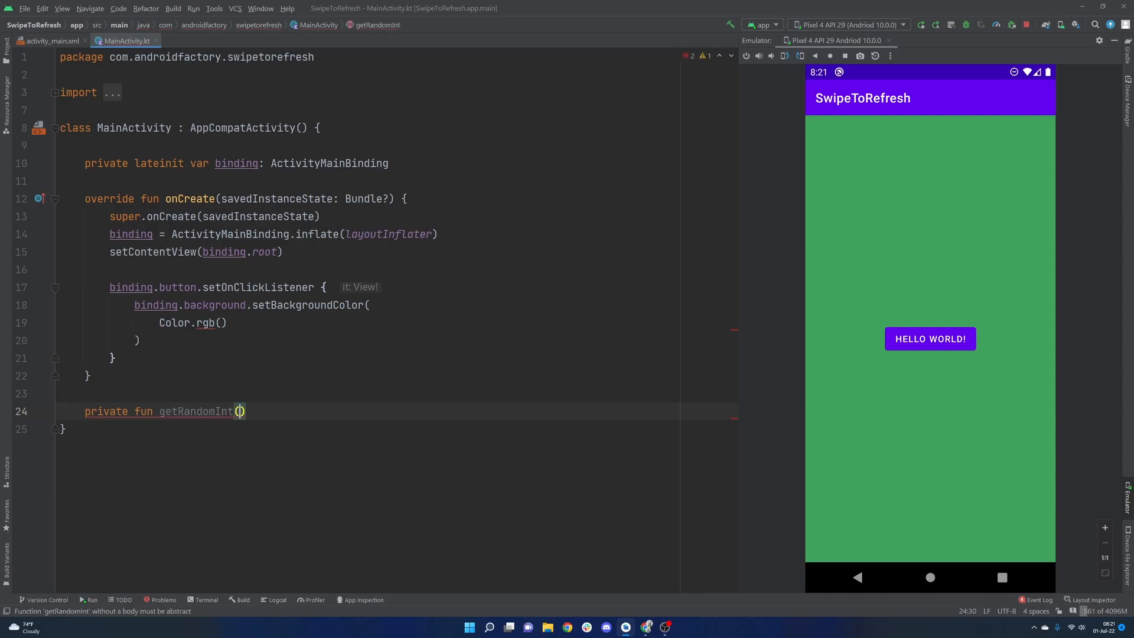
type(": Int")
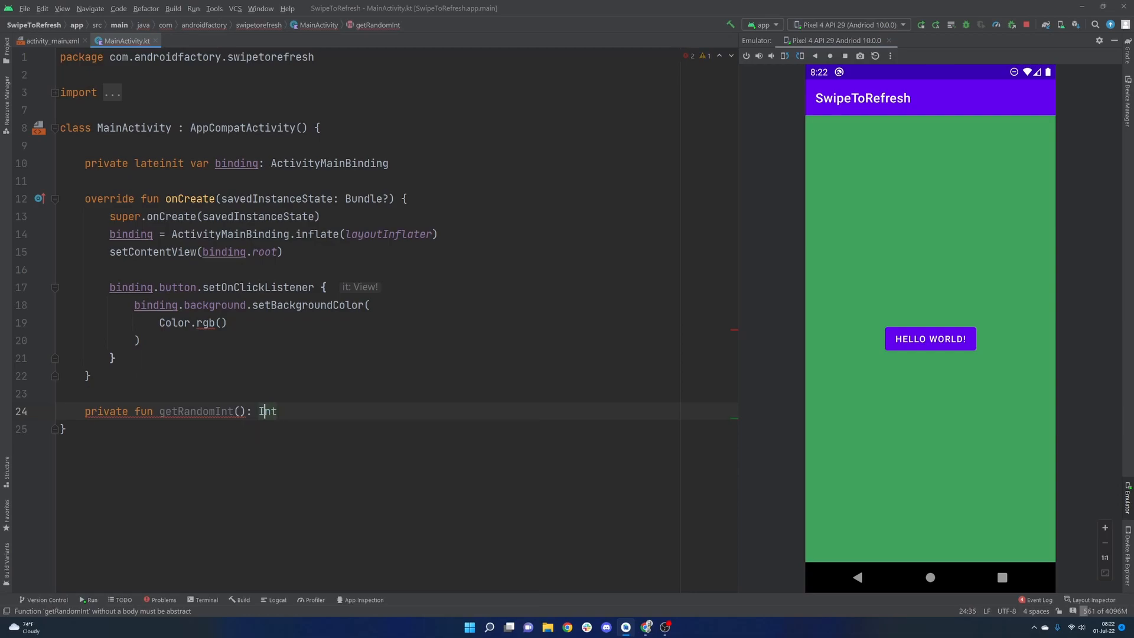
type("limit:")
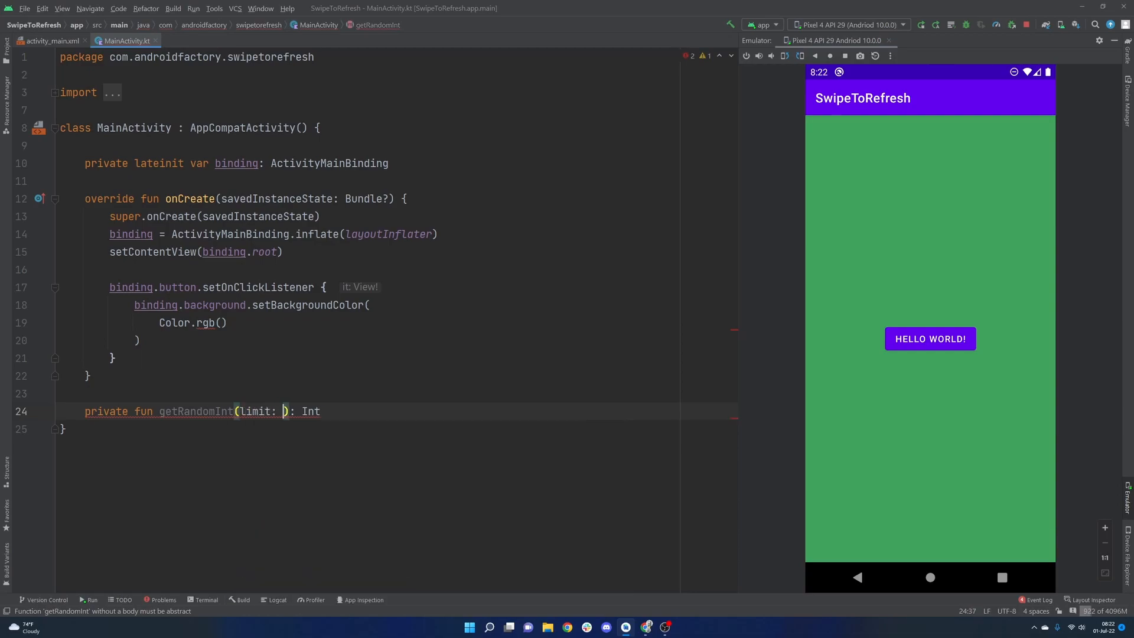
type("Int")
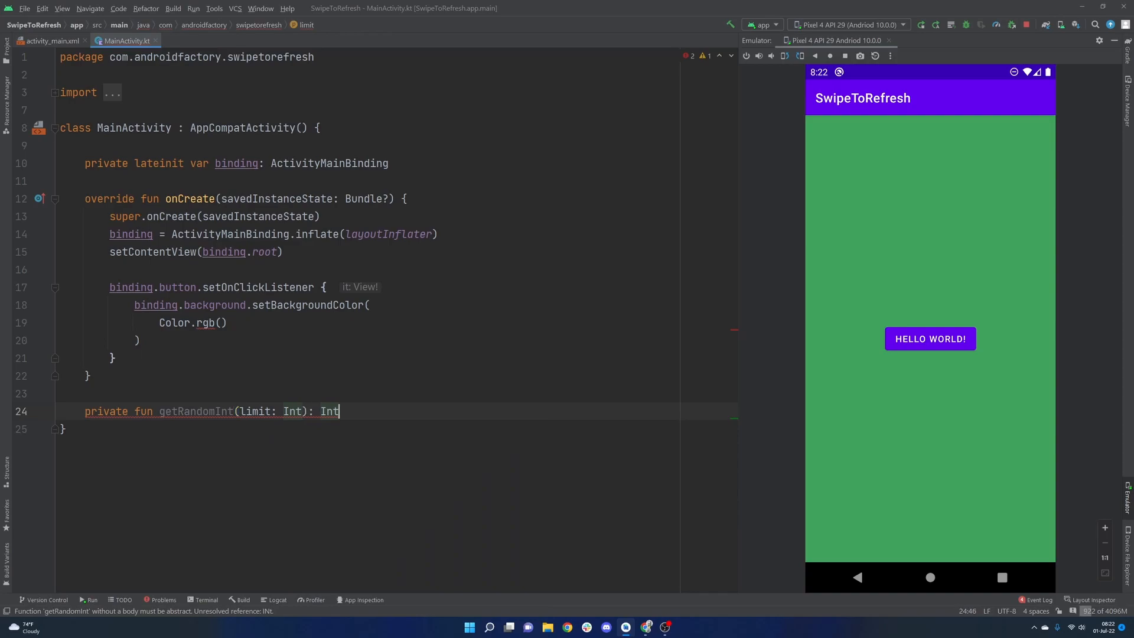
type("{")
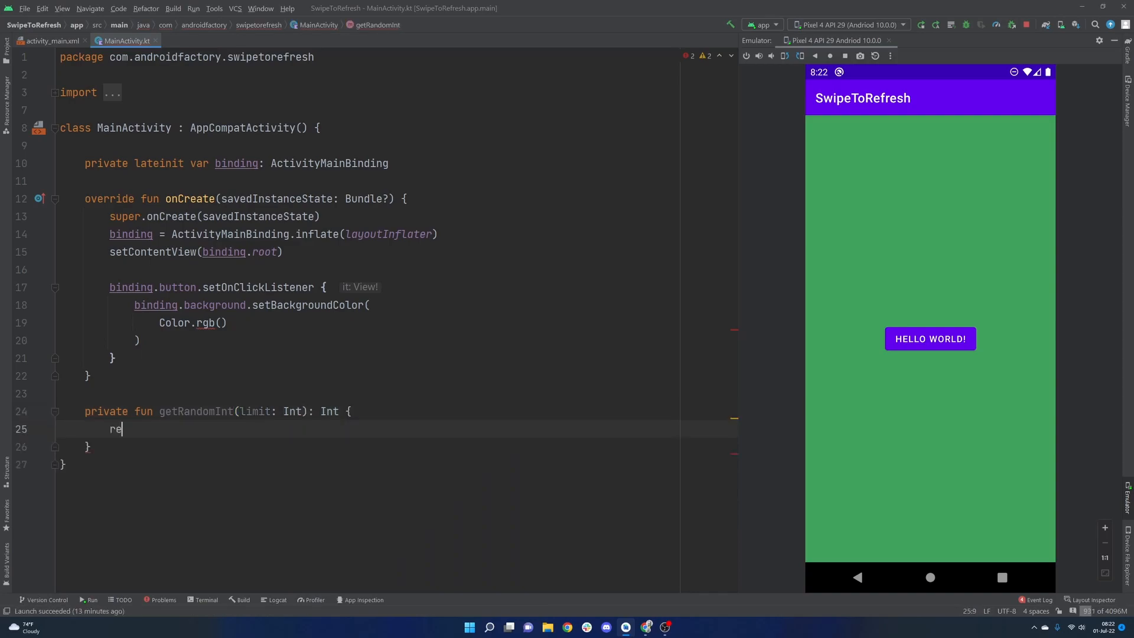
Make getRandomInt return (Math.random() * 255).toInt()
type("turn Math.random(")
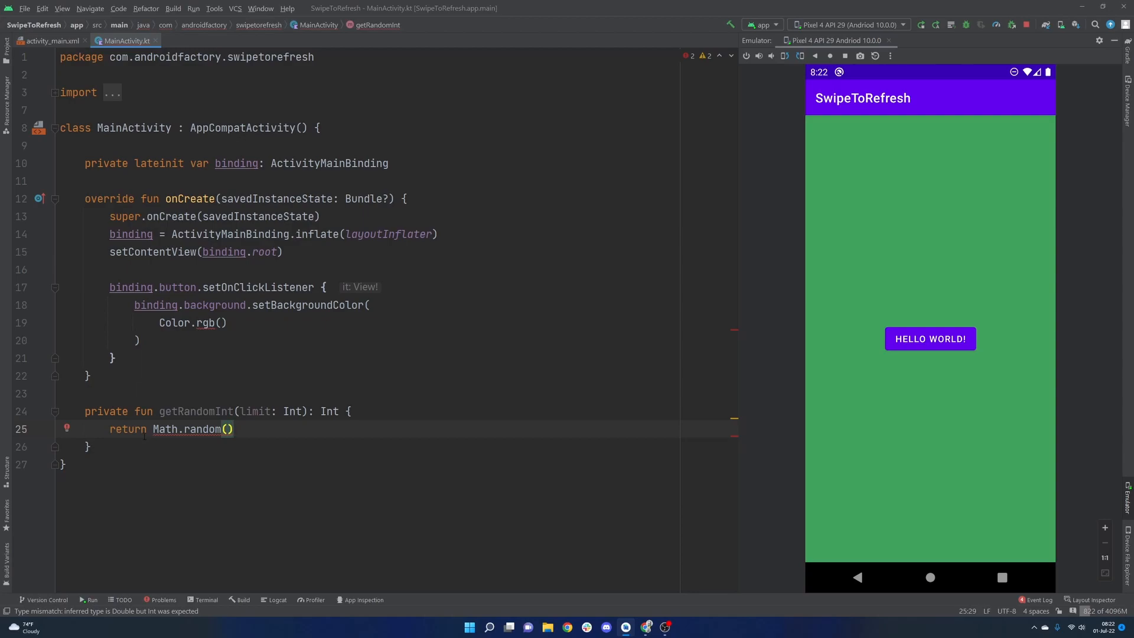
left_click(233, 429)
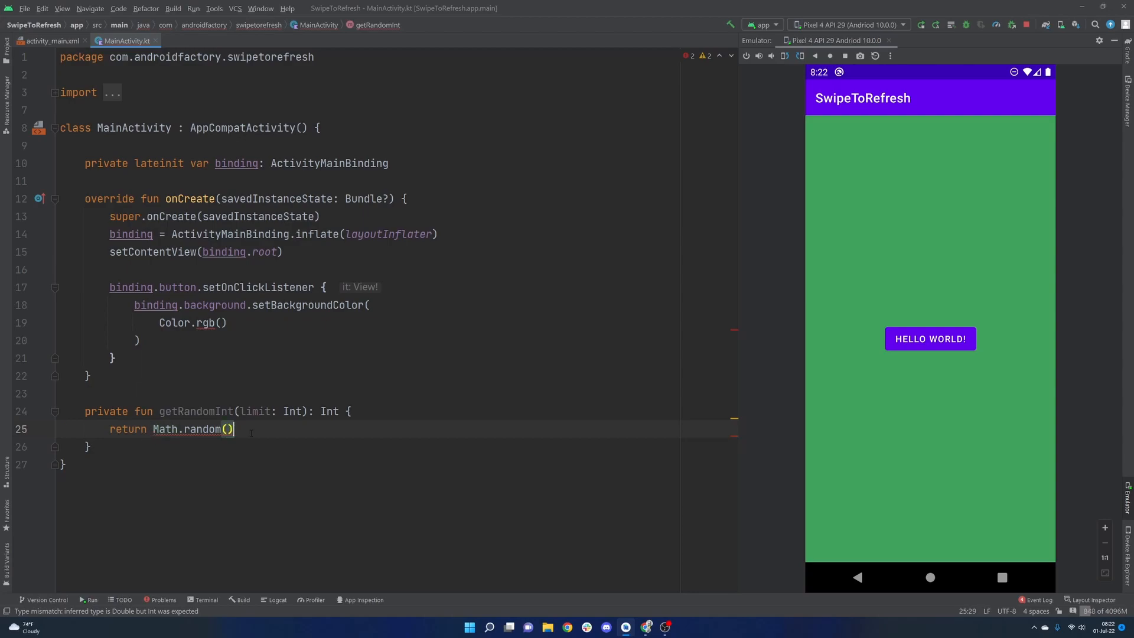
type("* 255")
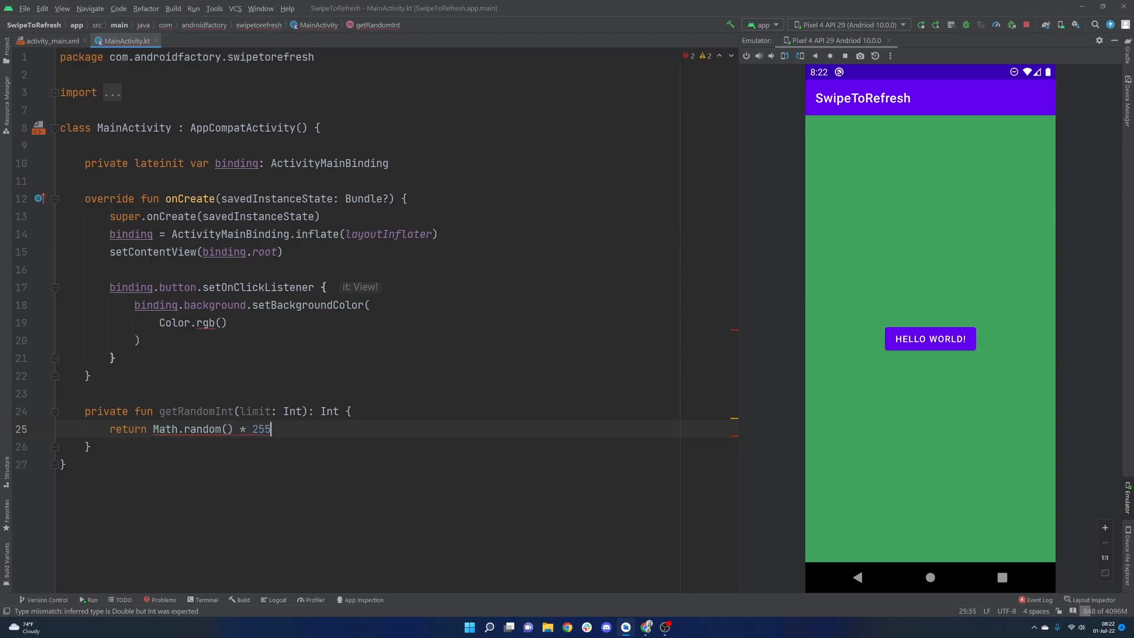
type(")")
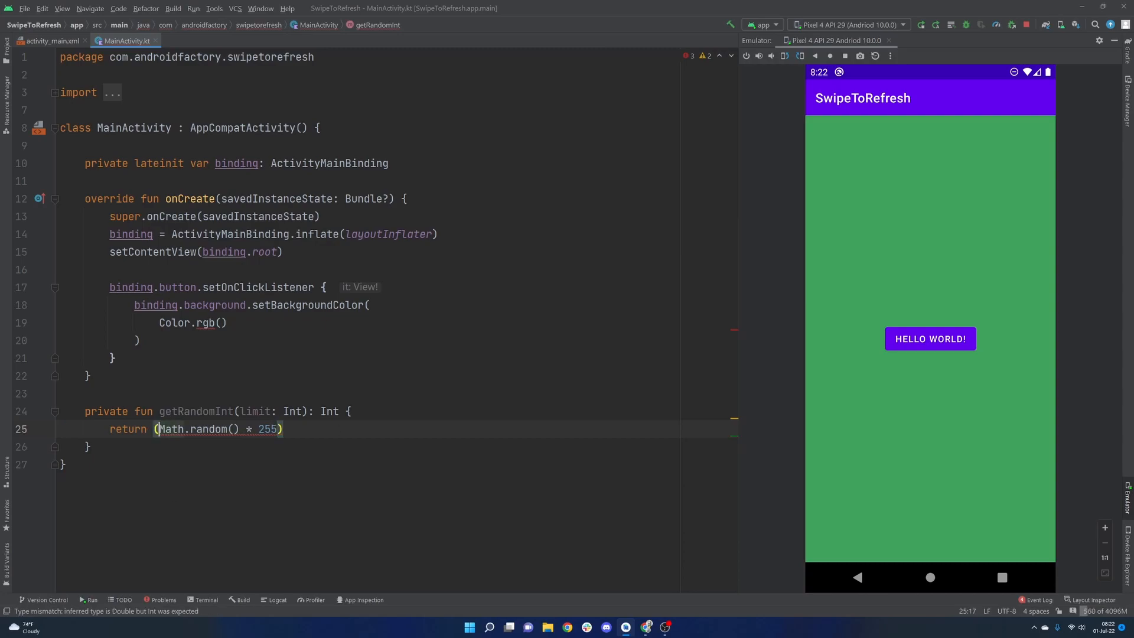
type(".toInt()")
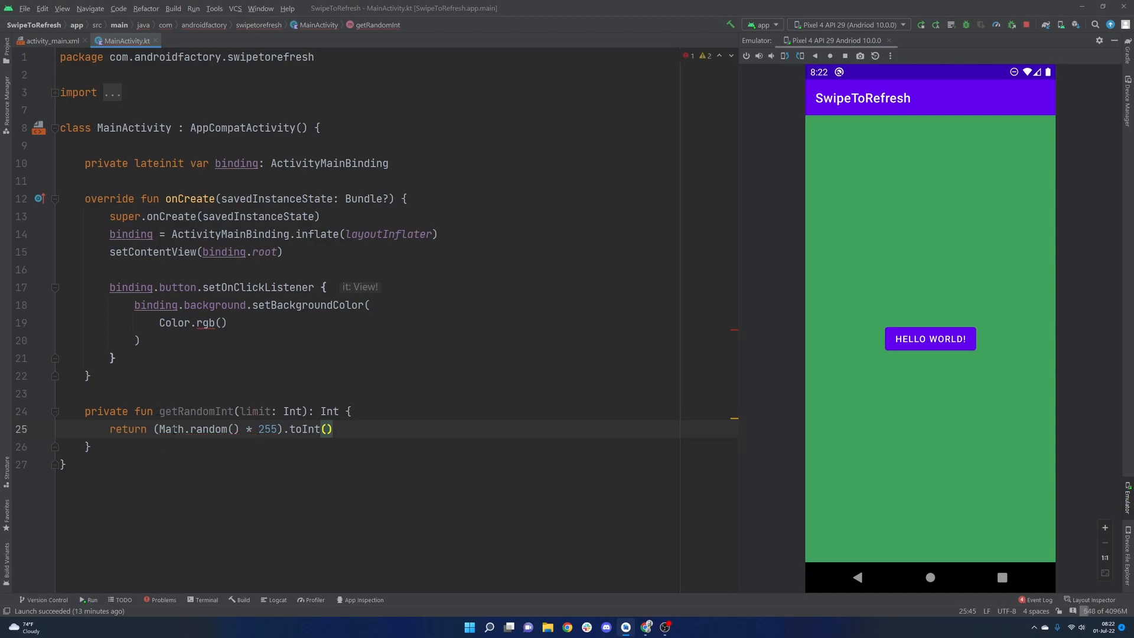
Pass getRandomInt(255) as each of the three Color.rgb arguments
double_click(195, 429)
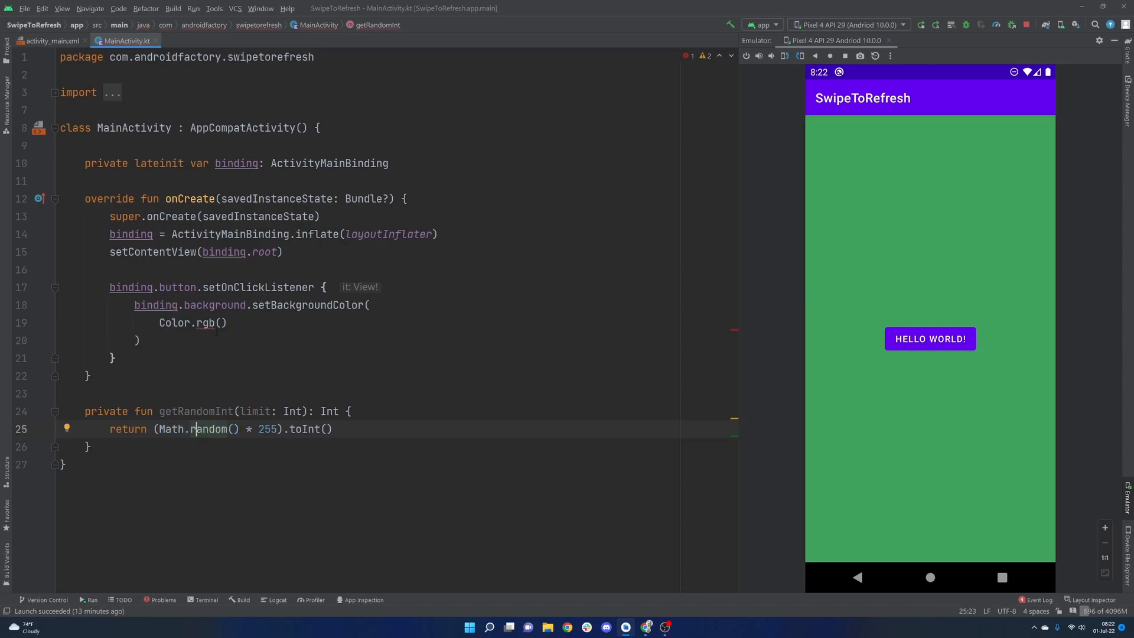
type("get")
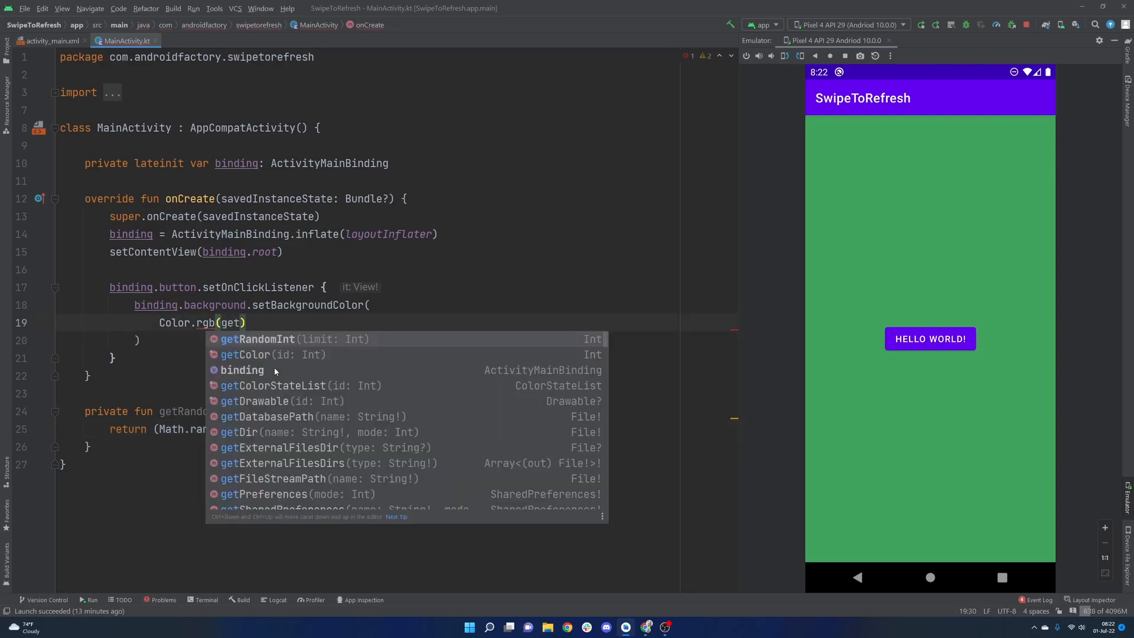
type("255")
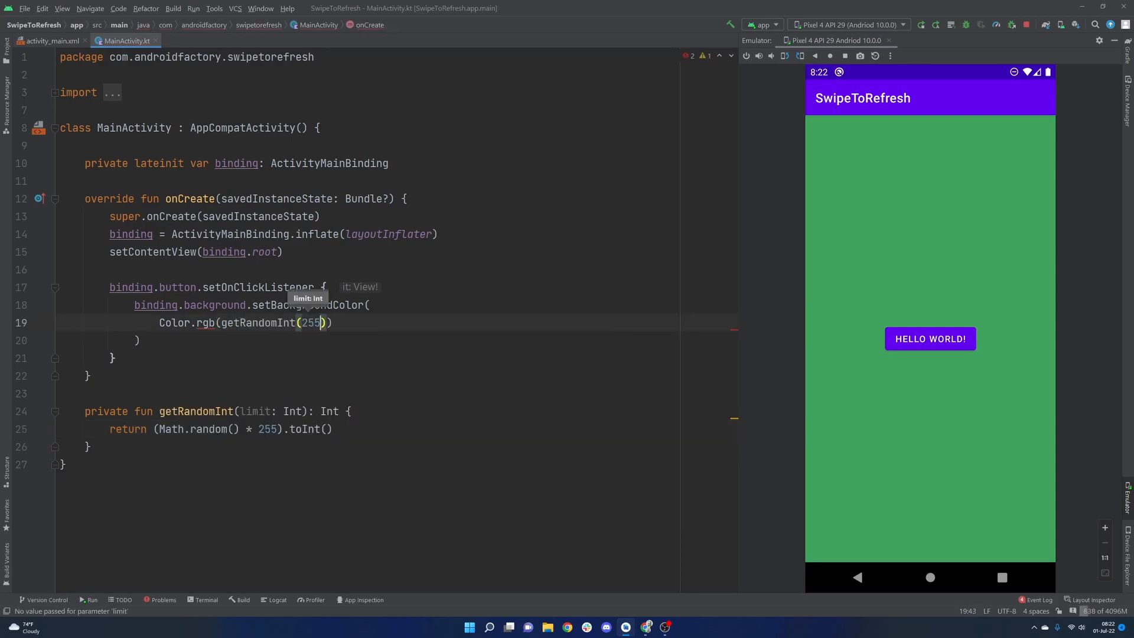
type(", ge")
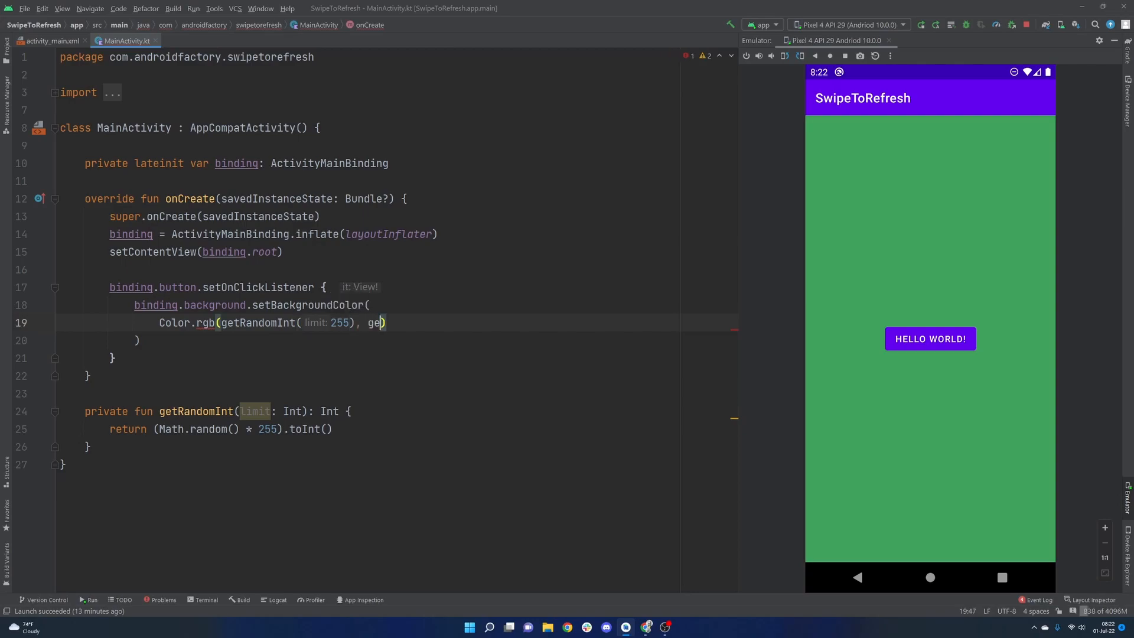
type("tRandomInt(255")
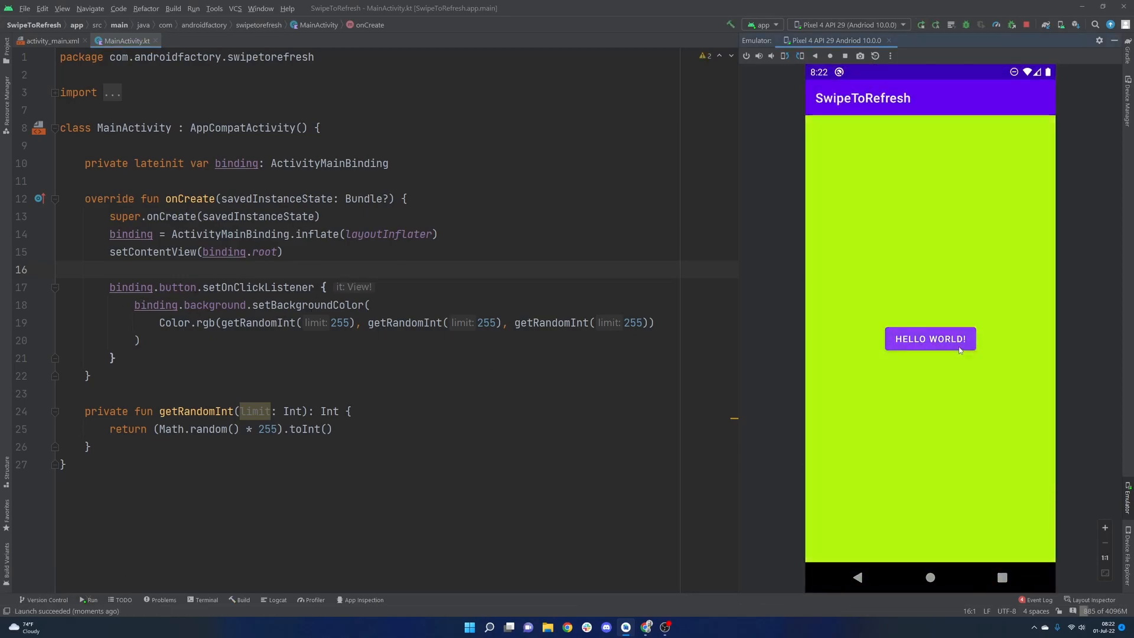
Tap HELLO WORLD! several times to confirm random background colours, then move below the click listener
left_click(930, 339)
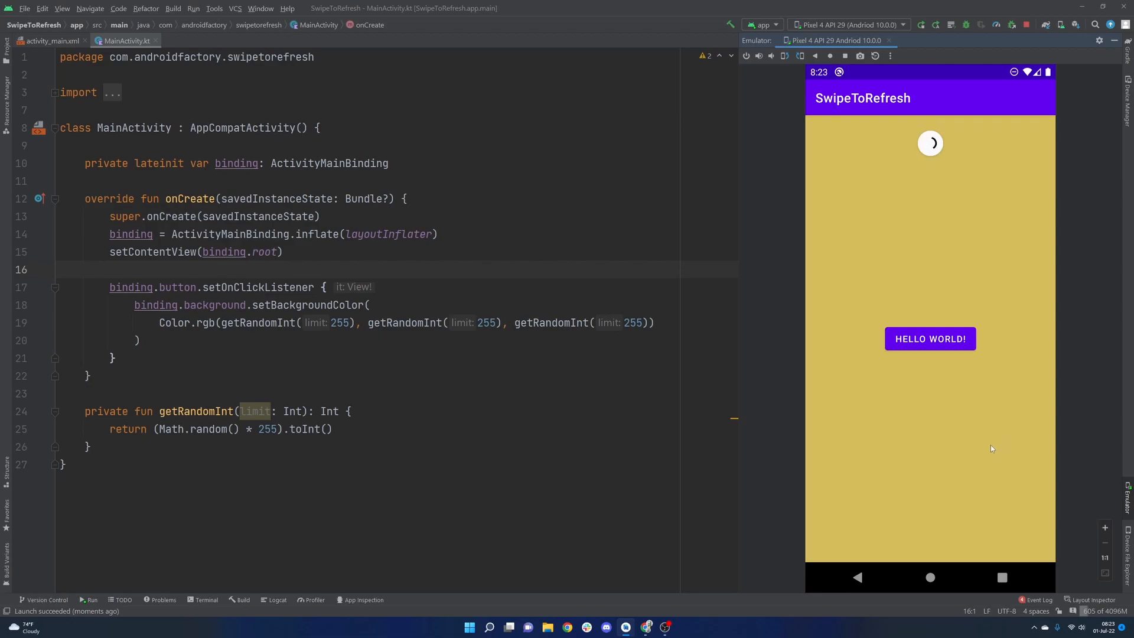
mouse_move(811, 191)
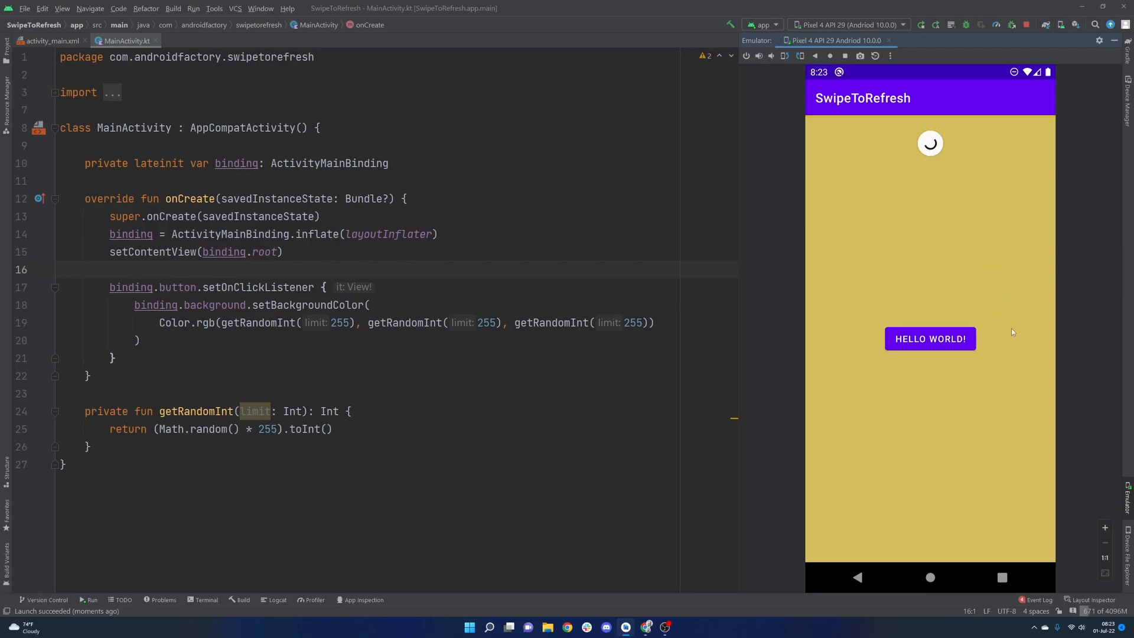
left_click(930, 339)
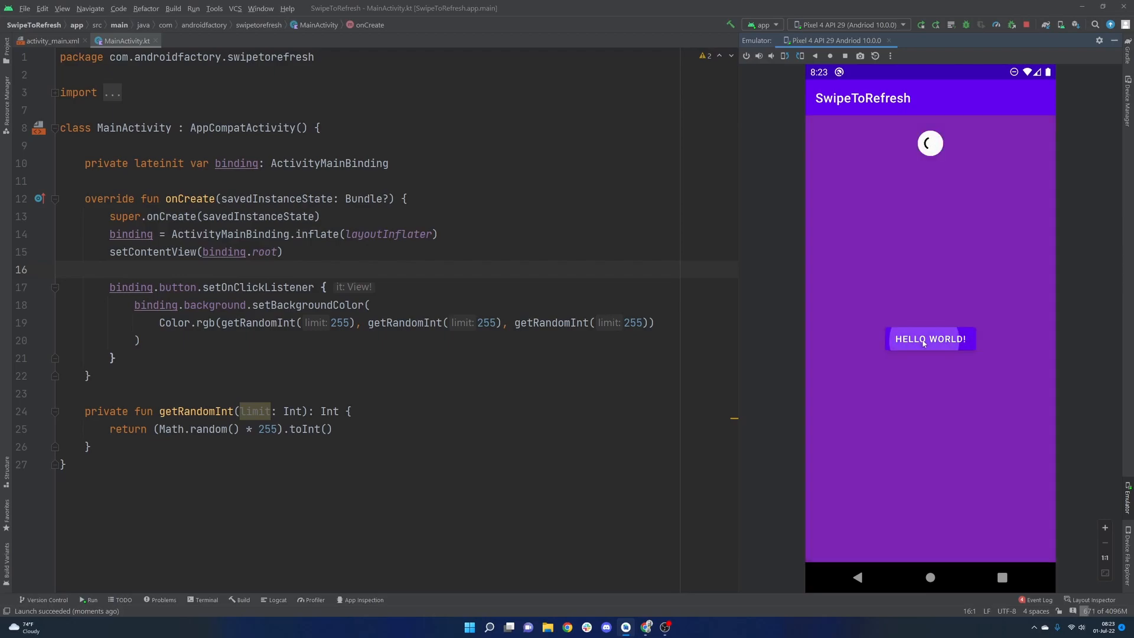
left_click(930, 339)
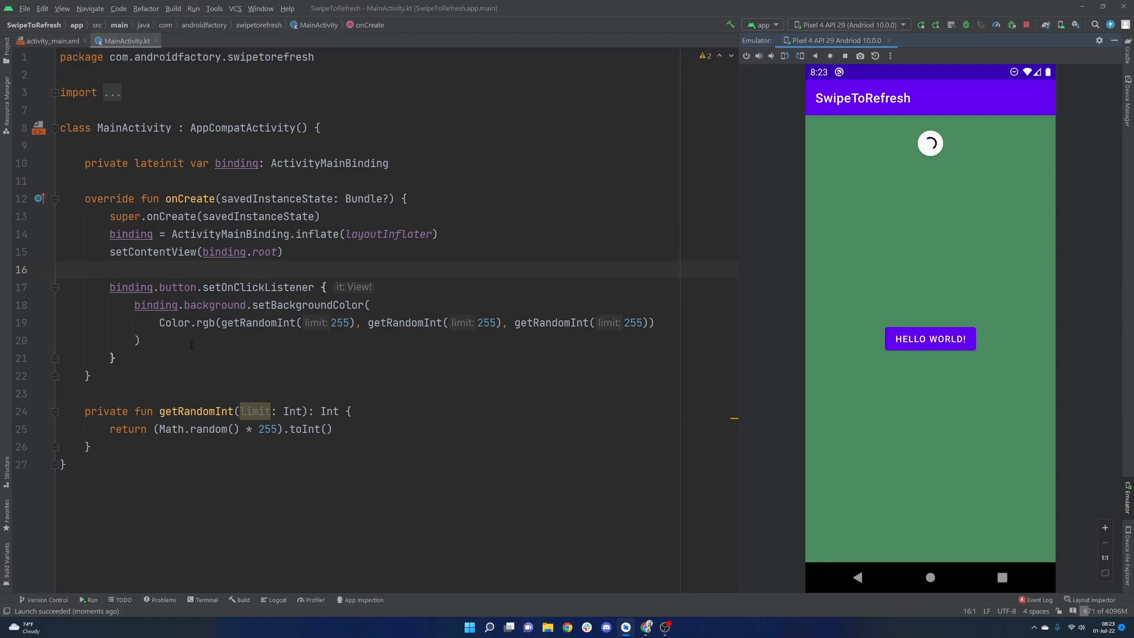
key("enter")
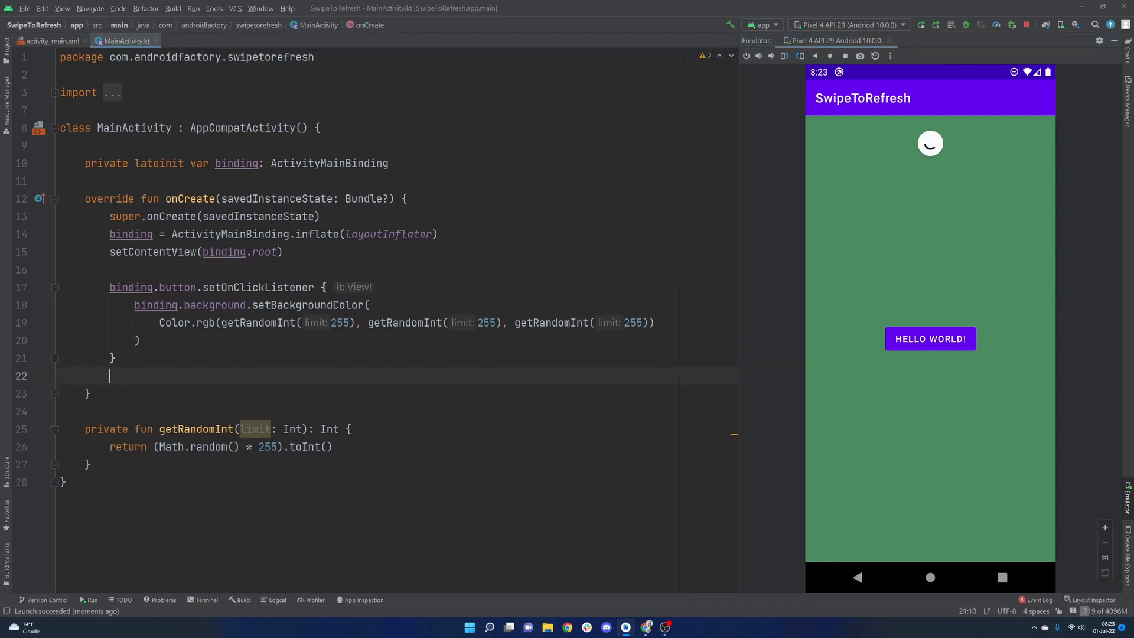
Add binding.swipeRefreshLayout.setOnRefreshListener setting the background via Color.rgb(255, 0, 0)
type("bindin")
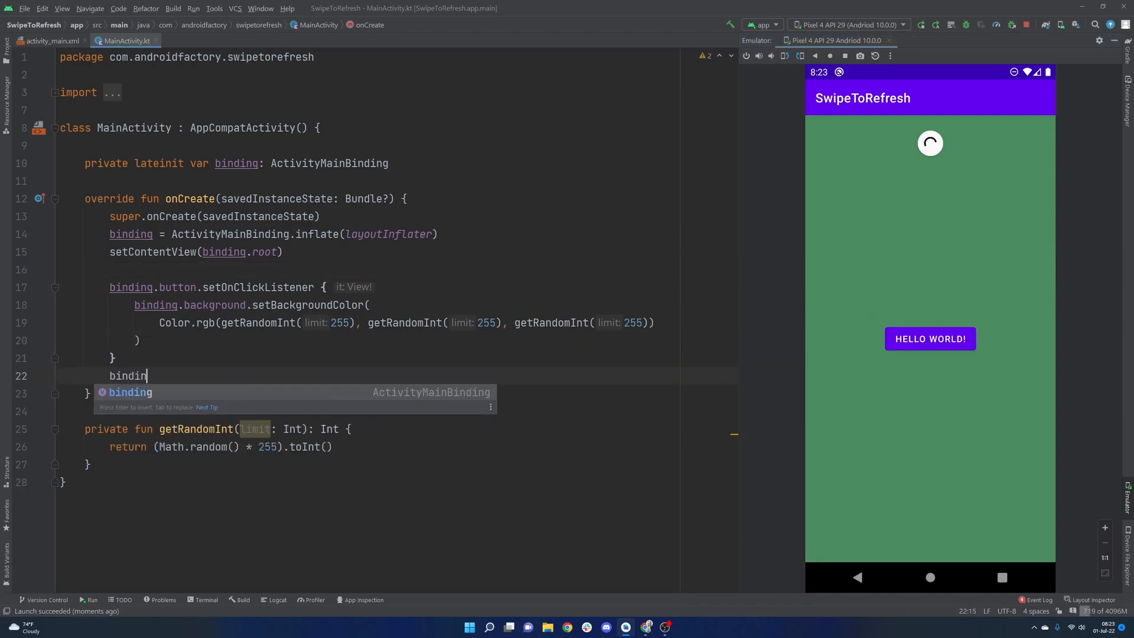
type(".swipeRefreshLayout")
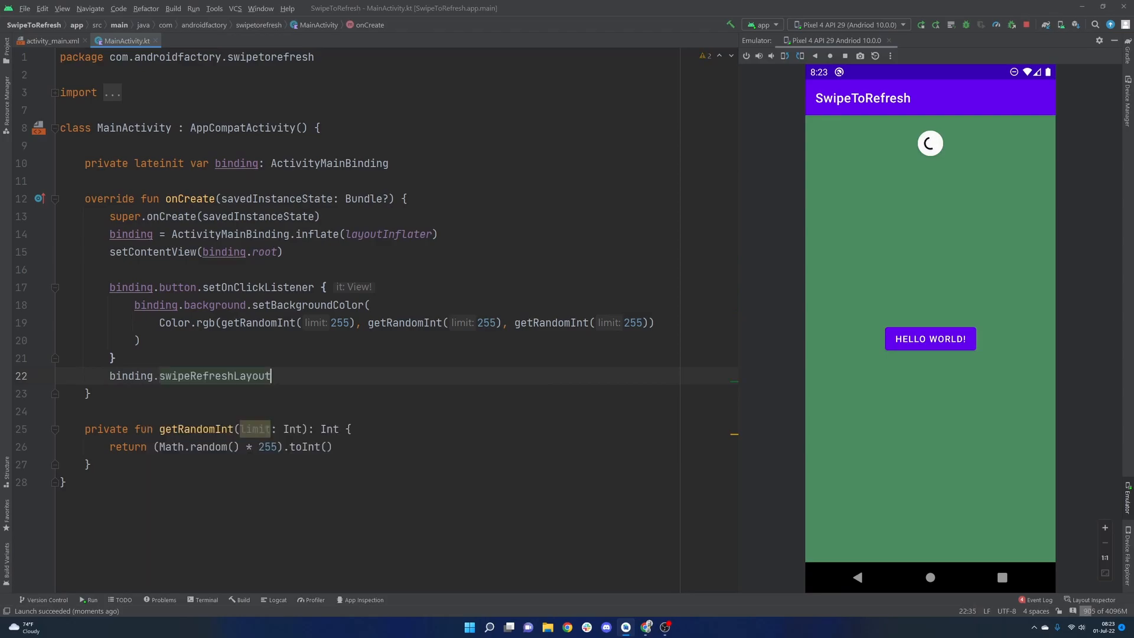
type(".setOnRefreshListener {")
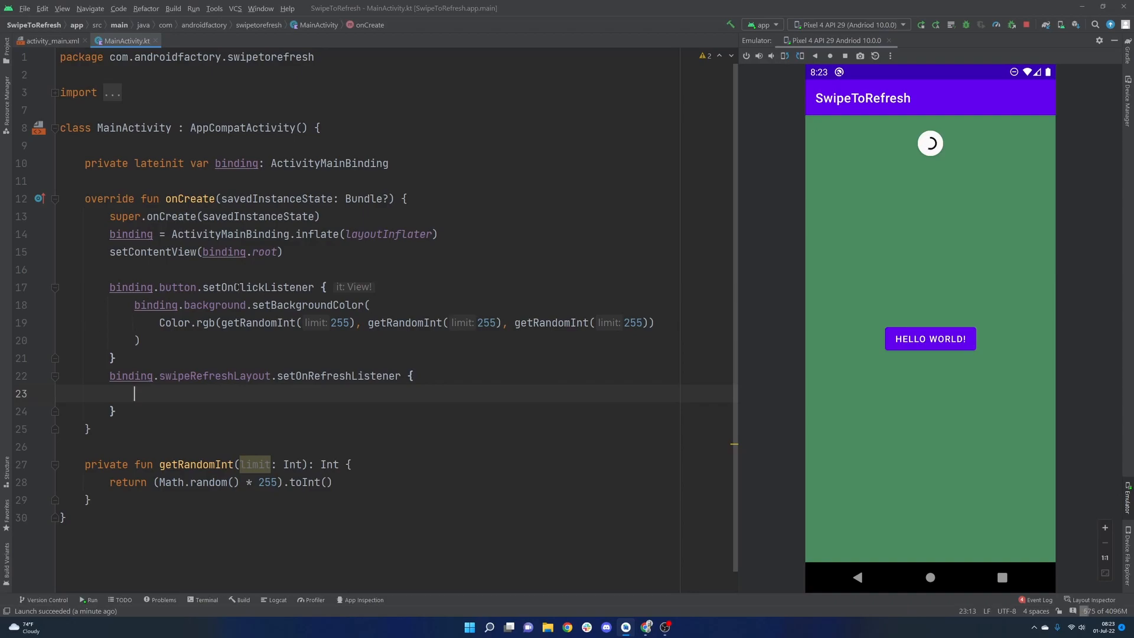
double_click(258, 287)
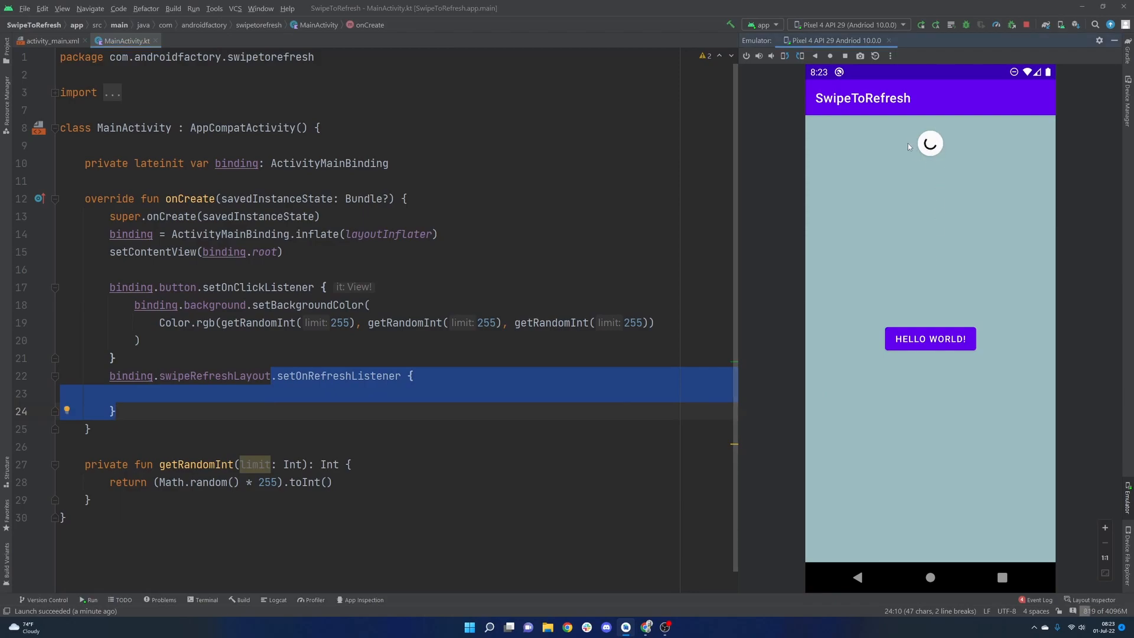
left_click(134, 392)
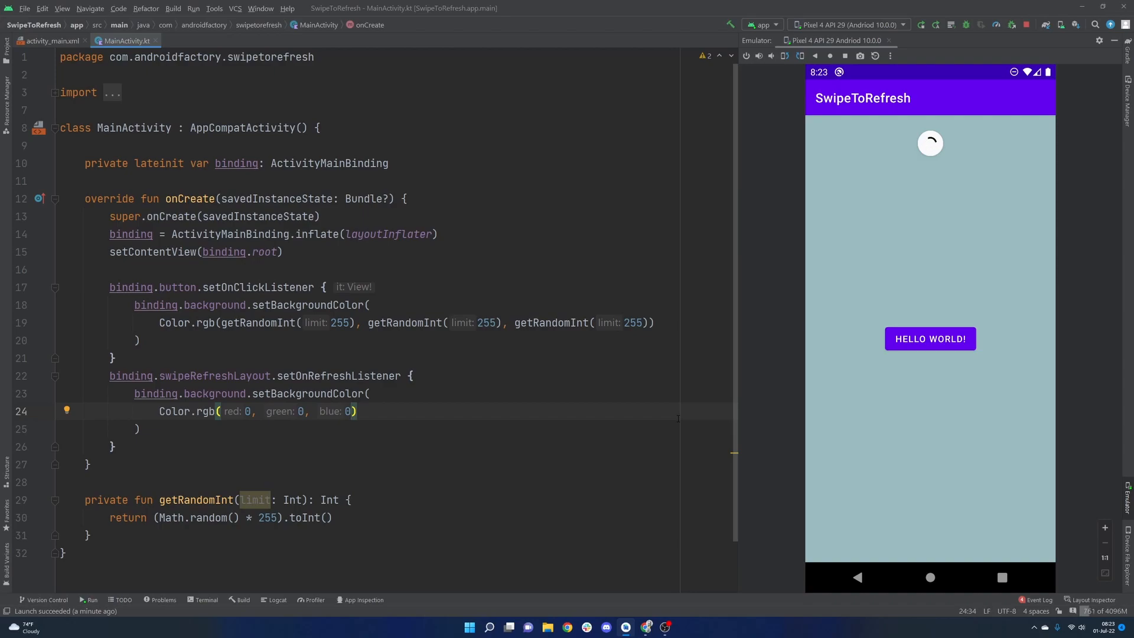
left_click(920, 25)
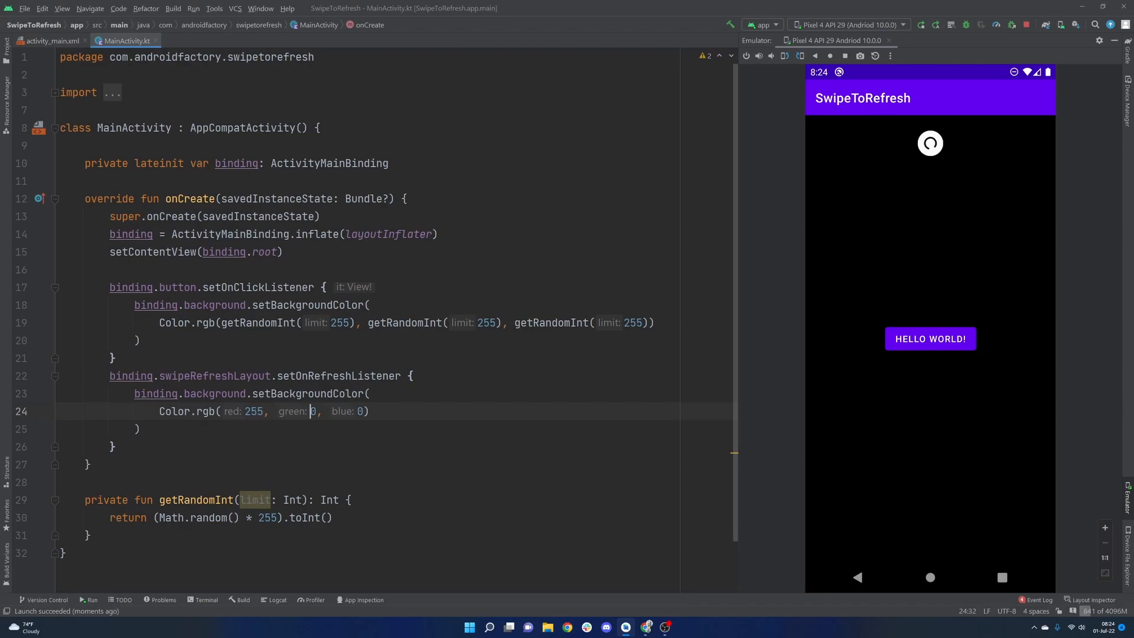
Change the refresh listener's Color.rgb arguments to 255, 255, 255 for white
type("255")
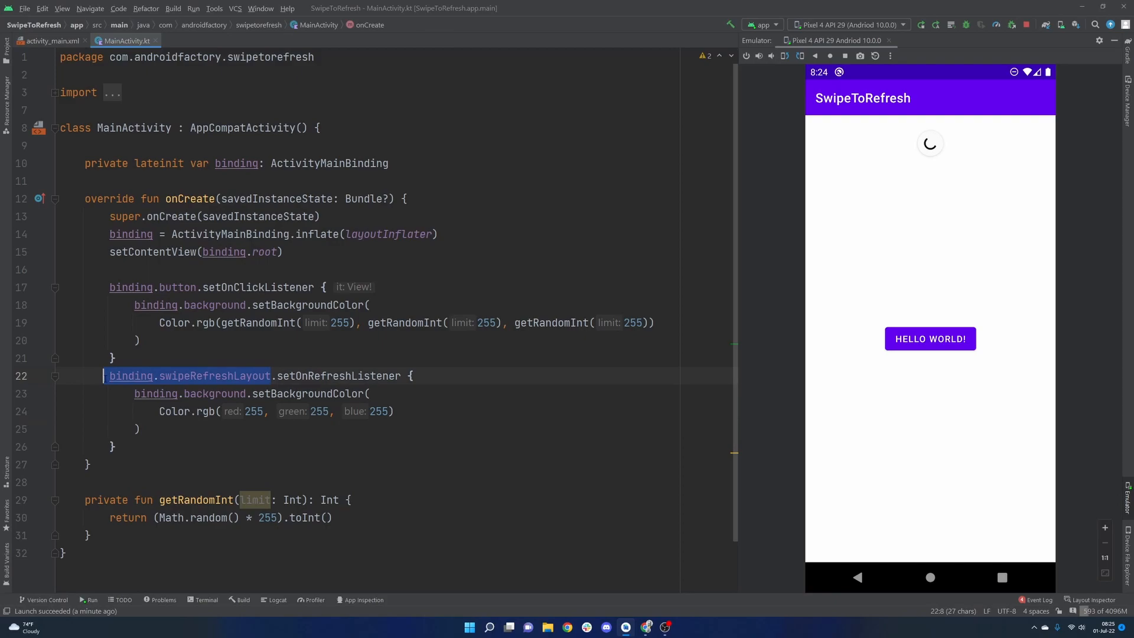
Add binding.swipeRefreshLayout.isRefreshing = false in the listener and relaunch the app
key("enter")
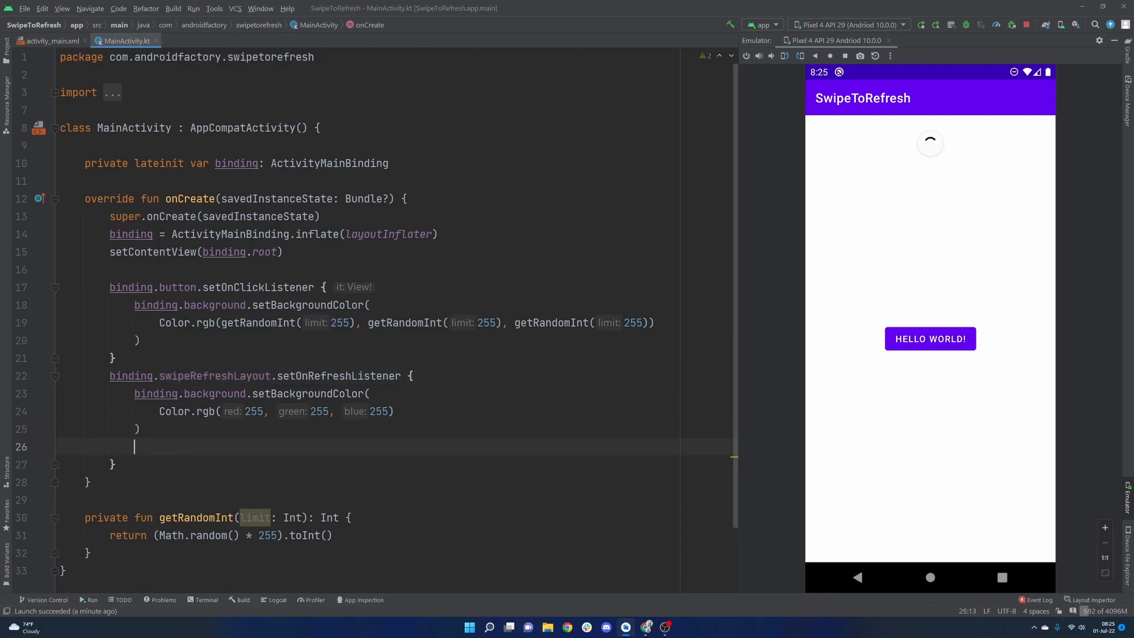
type("isRefreshing = false")
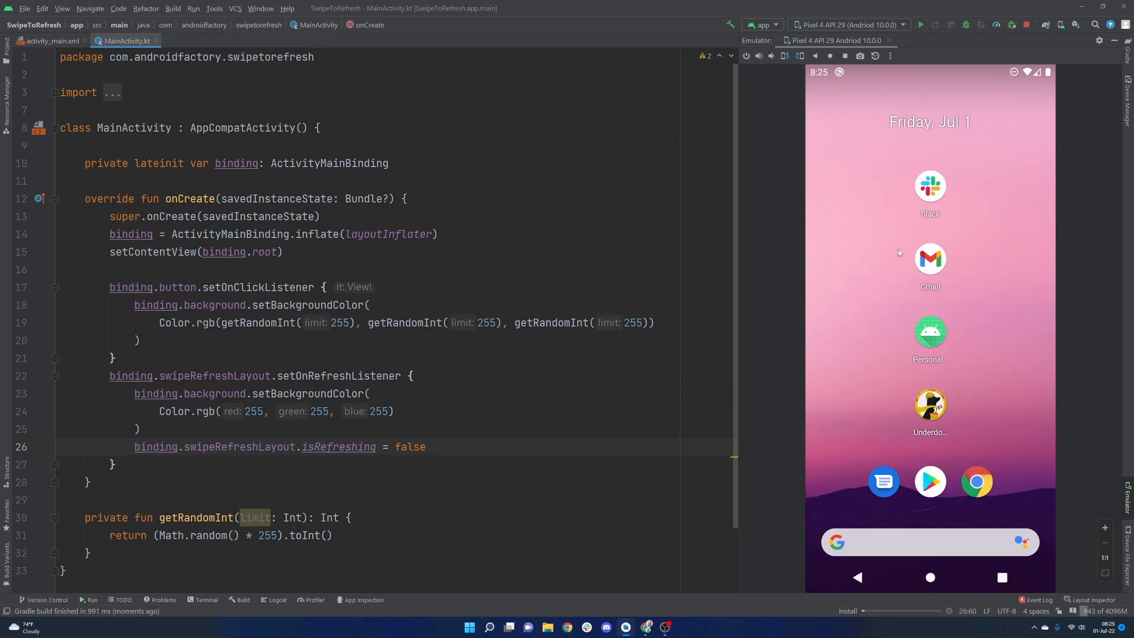
left_click(920, 25)
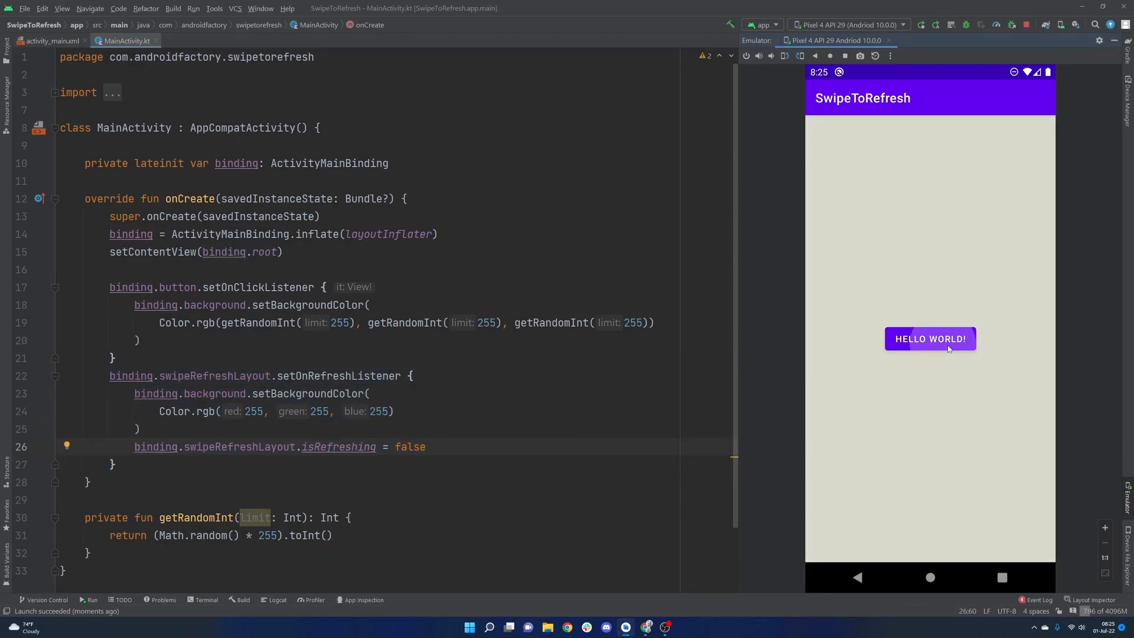
Tap HELLO WORLD! to confirm the relaunched app randomises the background
left_click(930, 339)
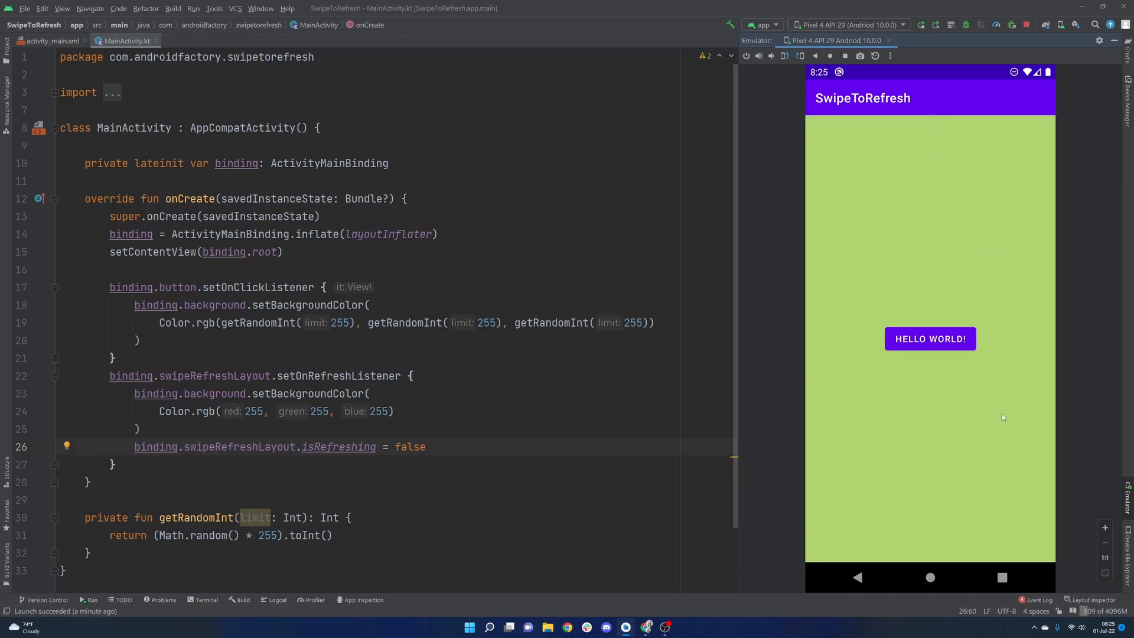
mouse_move(998, 270)
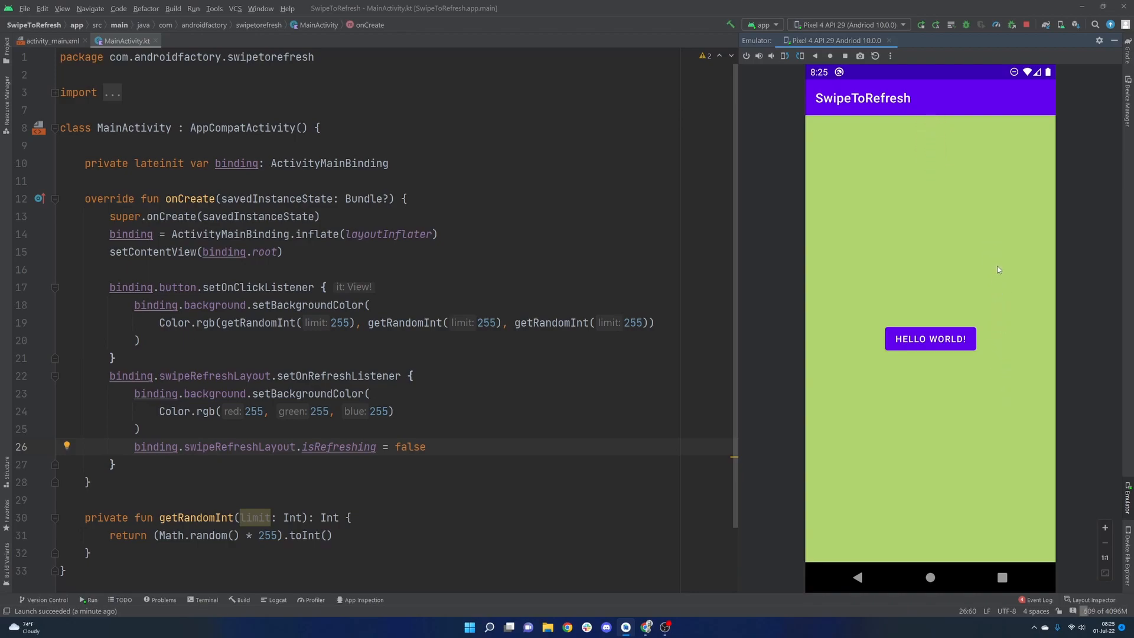
mouse_move(993, 258)
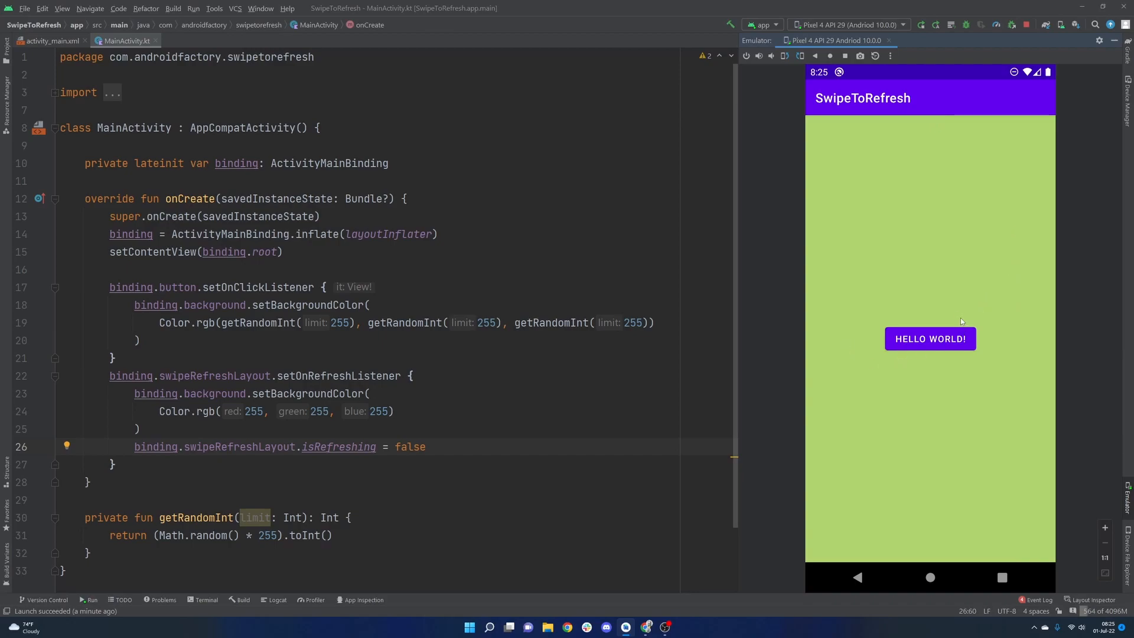
mouse_move(991, 219)
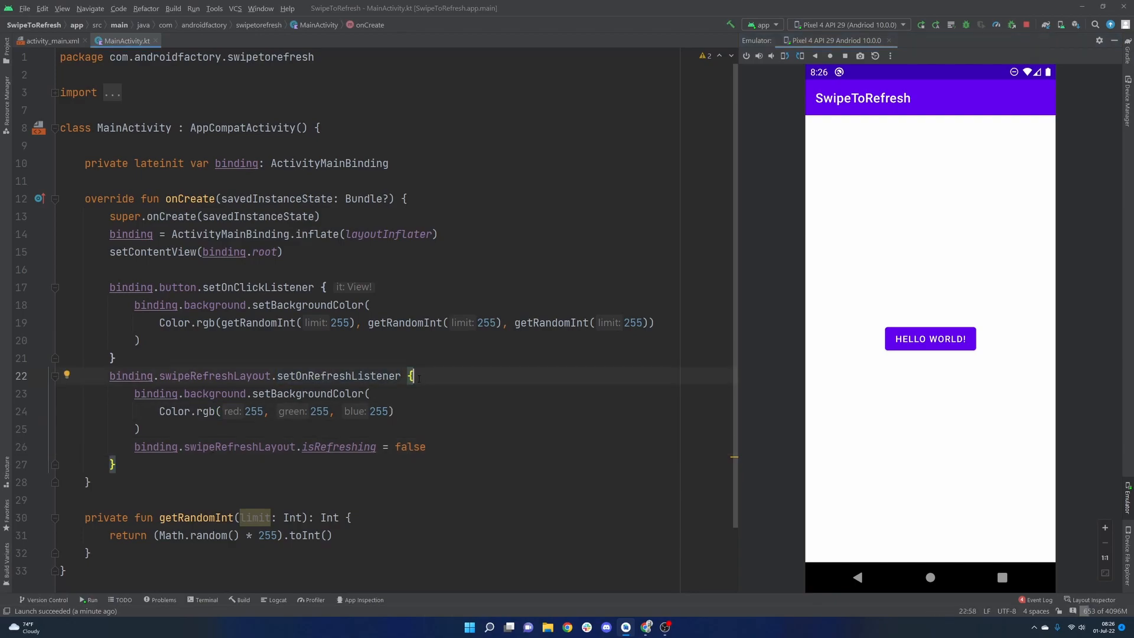
Add a '// refresh from here' comment at the start of the refresh listener
key("enter")
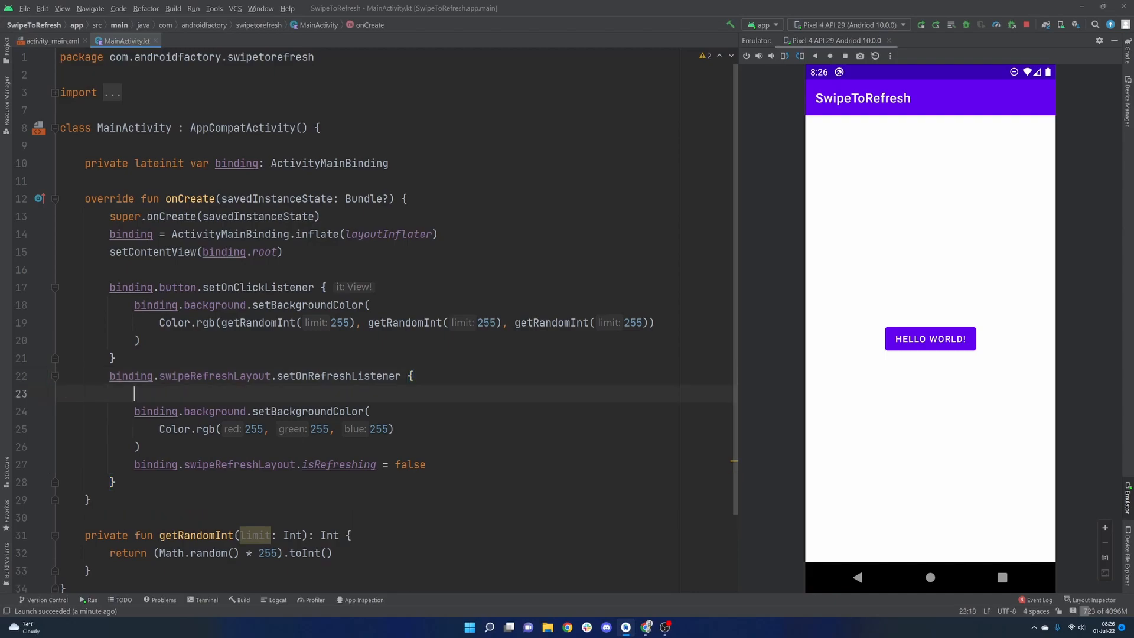
type("// refresh from h")
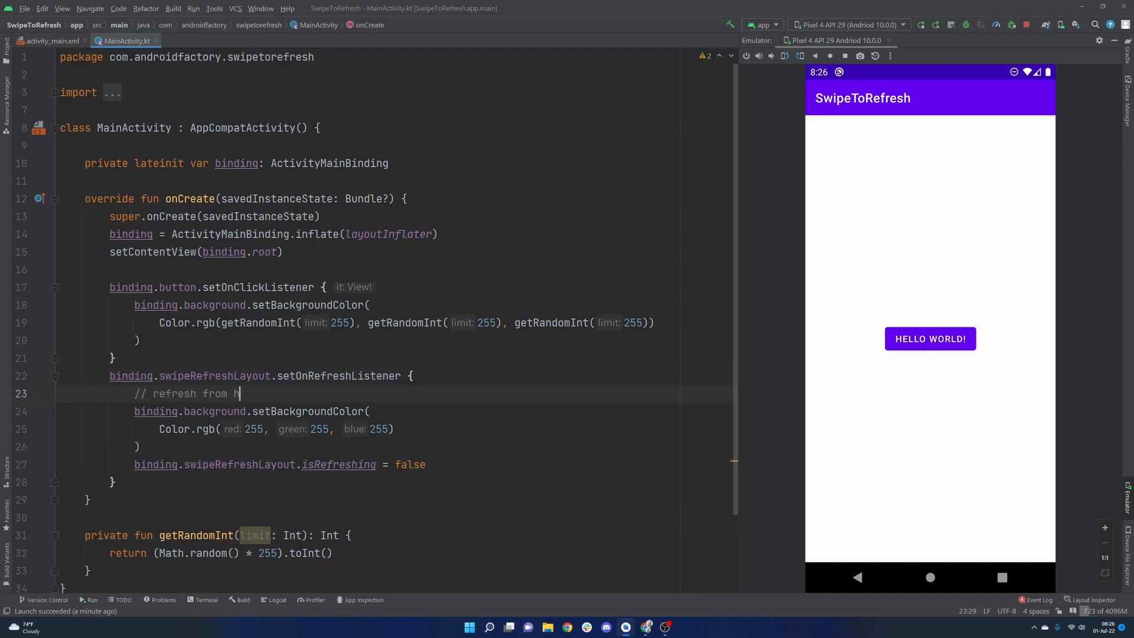
type("ere")
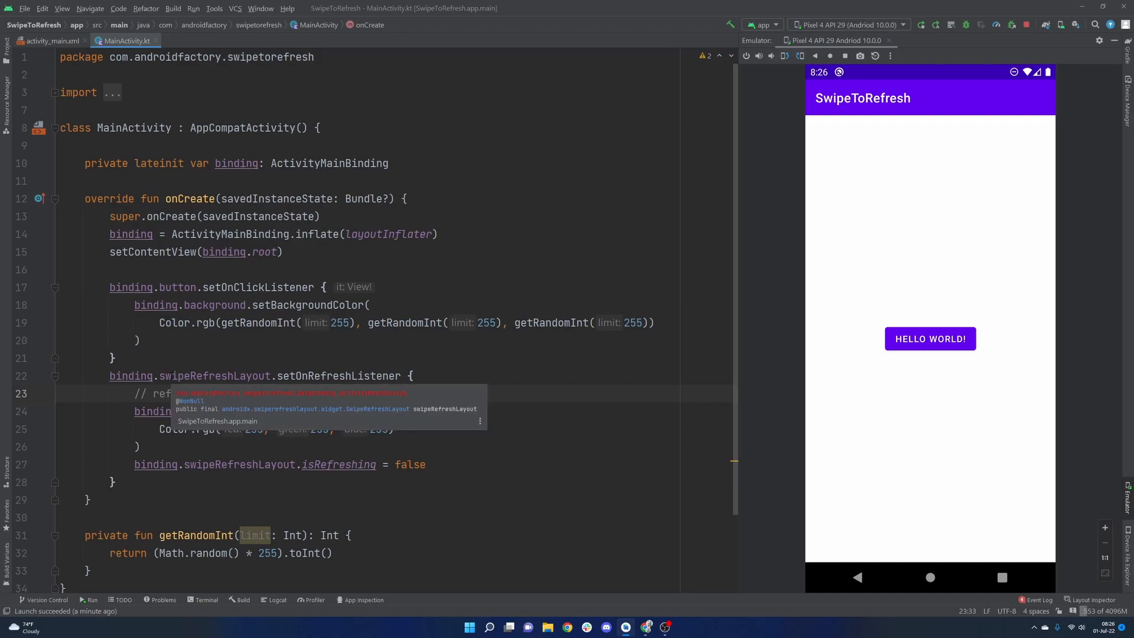
type("from here")
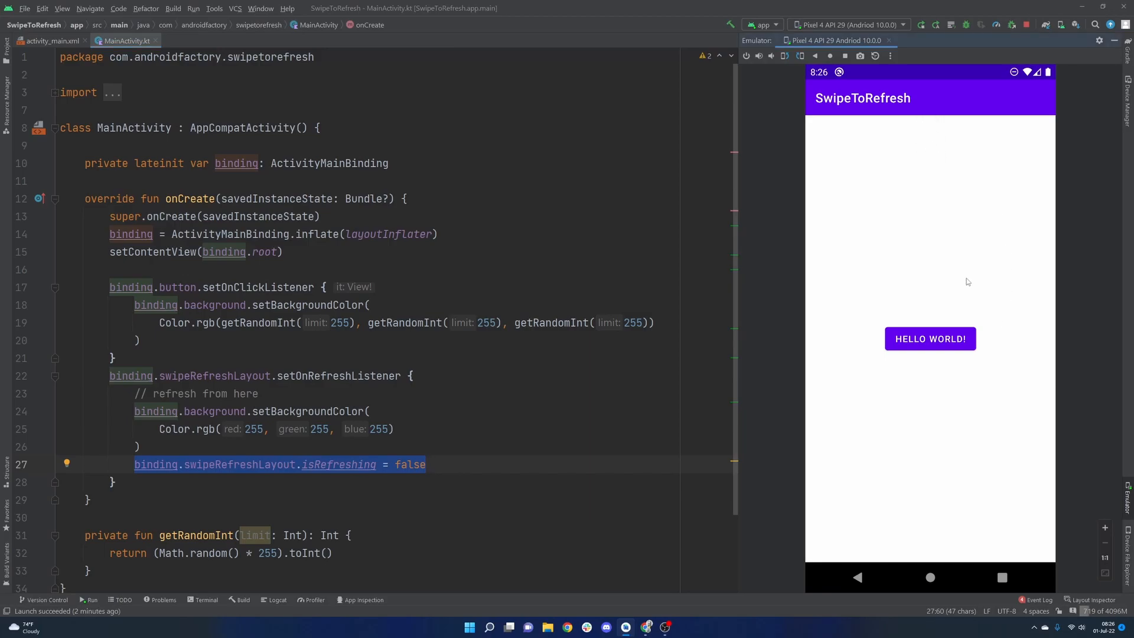
mouse_move(909, 147)
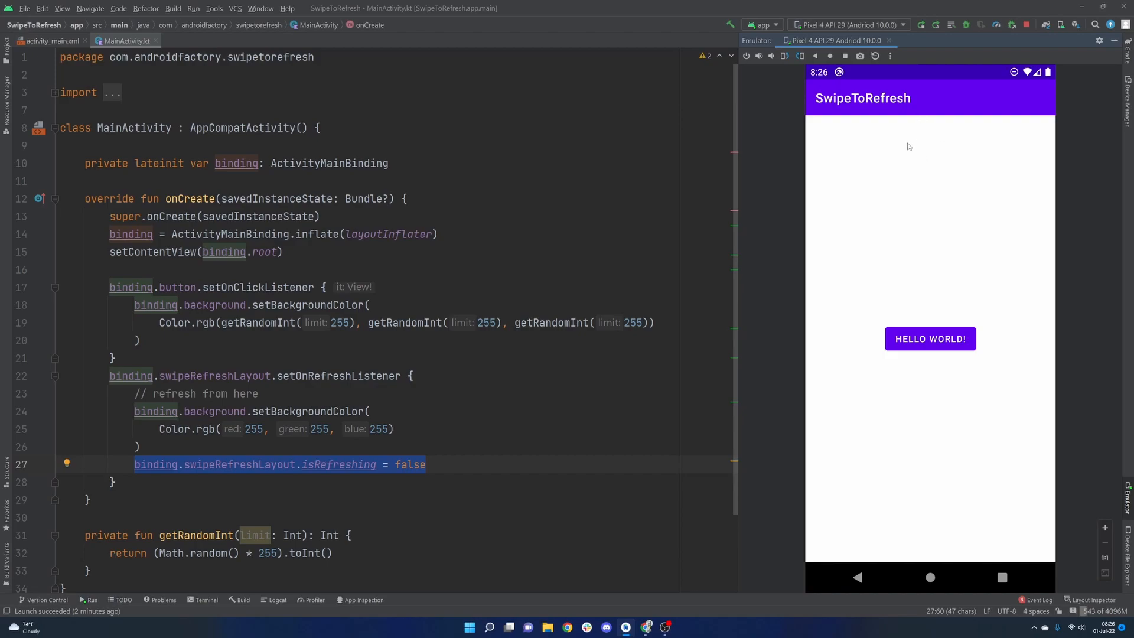
mouse_move(852, 217)
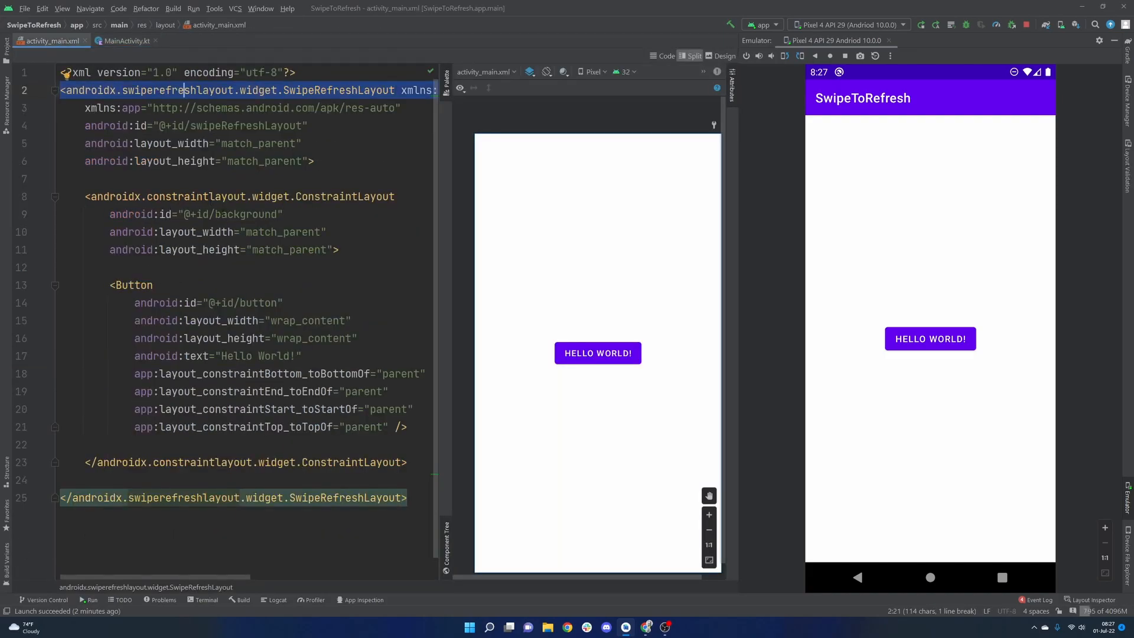
left_click(127, 40)
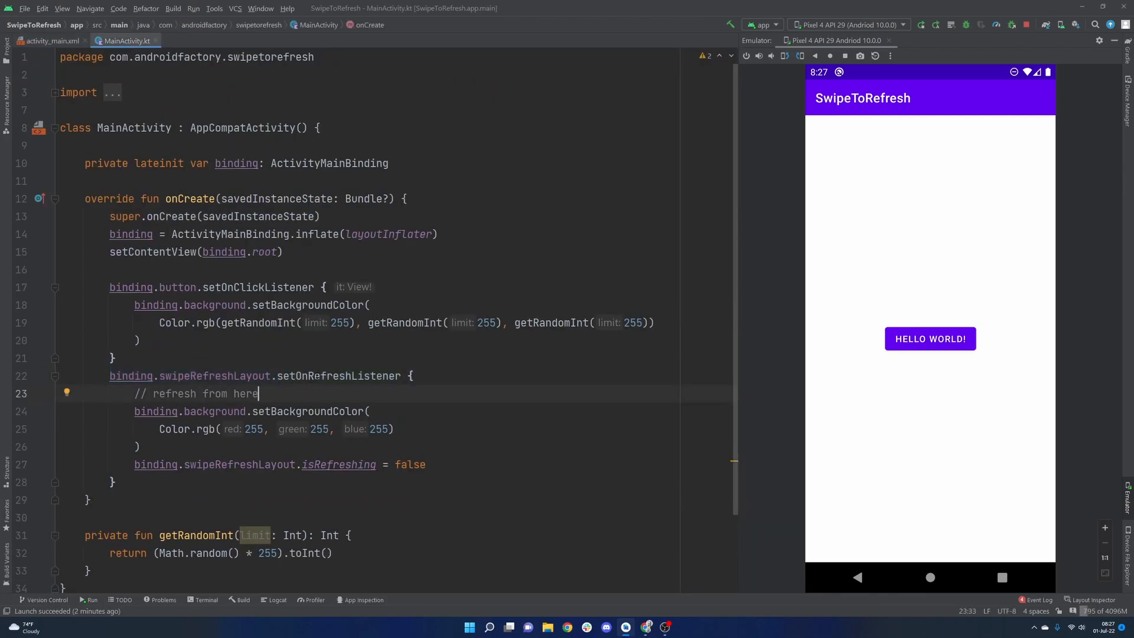
left_click_drag(272, 376, 112, 482)
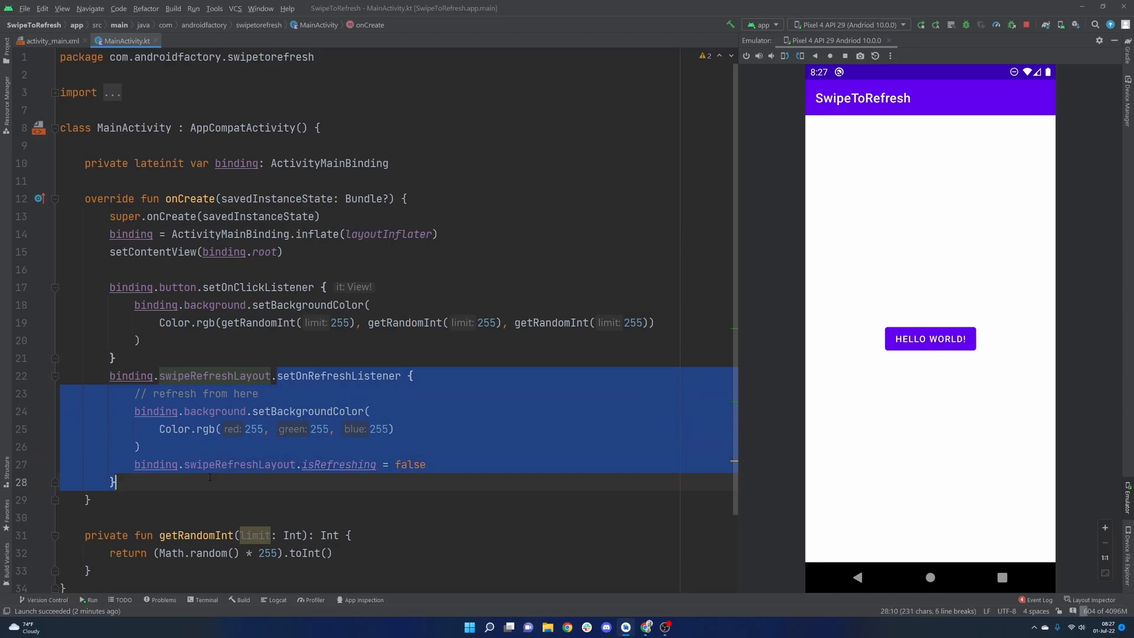